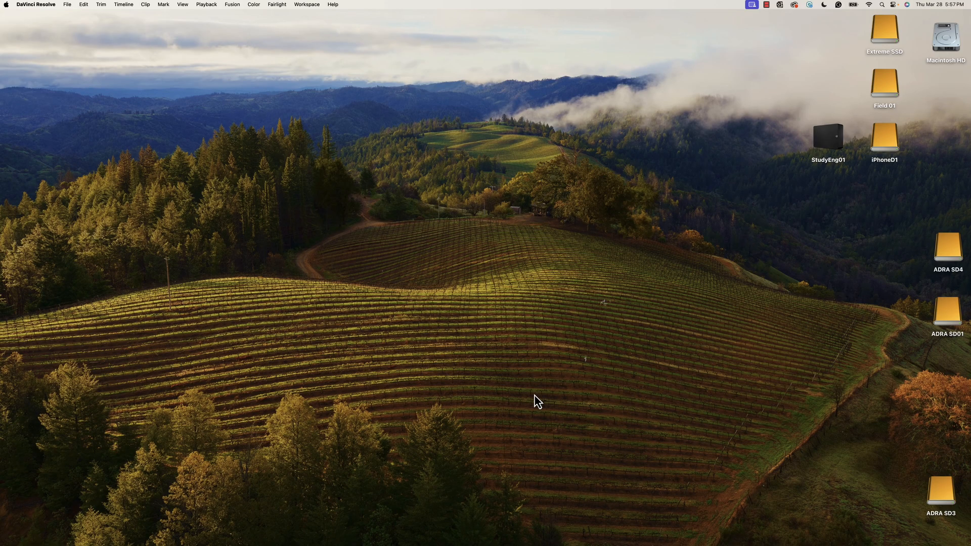
pyautogui.moveTo(520, 466)
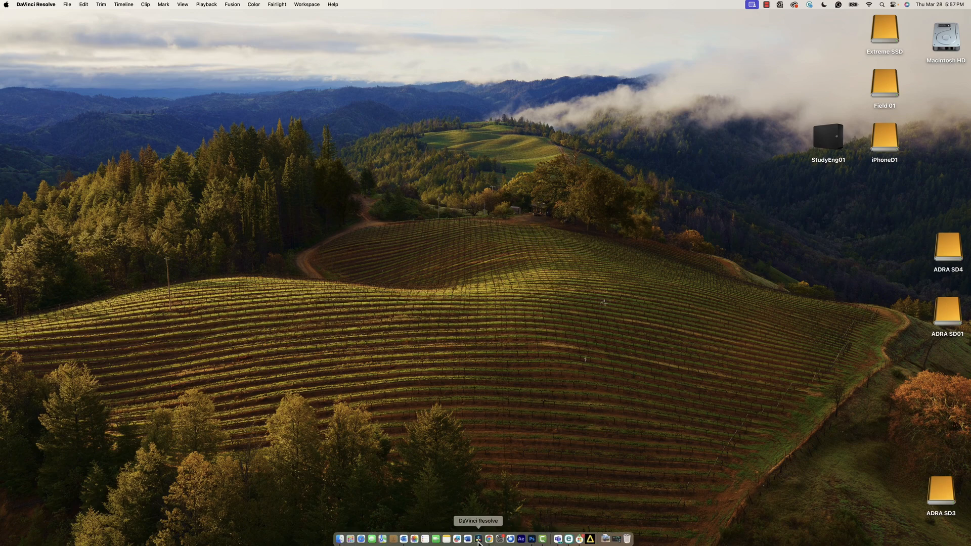
# Step: Launch DaVinci Resolve from the Dock so the Boarding project opens on the Edit page
pyautogui.click(478, 539)
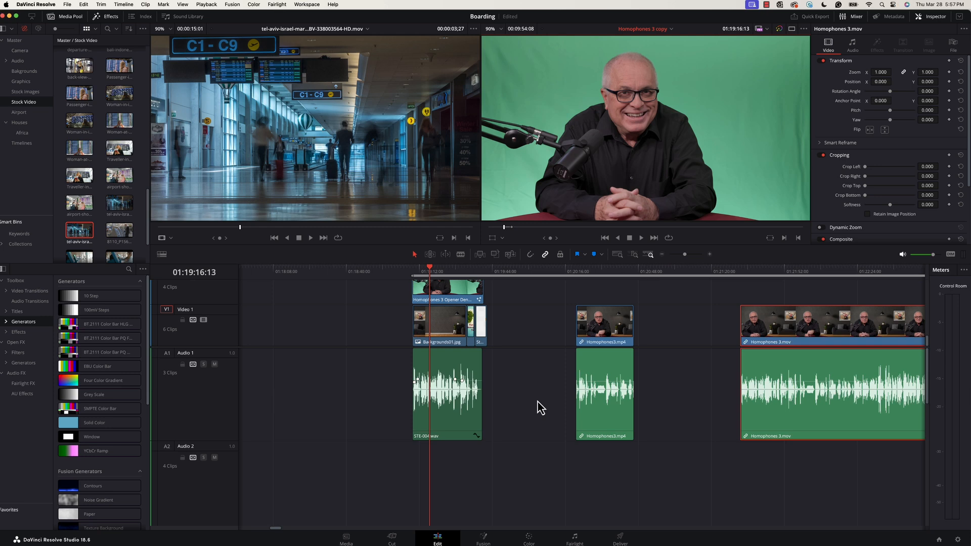
pyautogui.moveTo(18, 330)
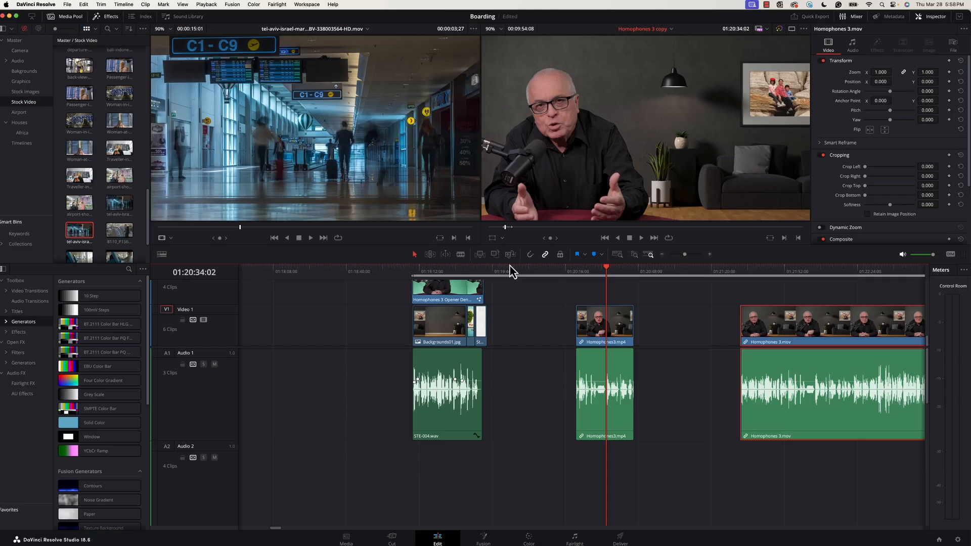
pyautogui.click(437, 271)
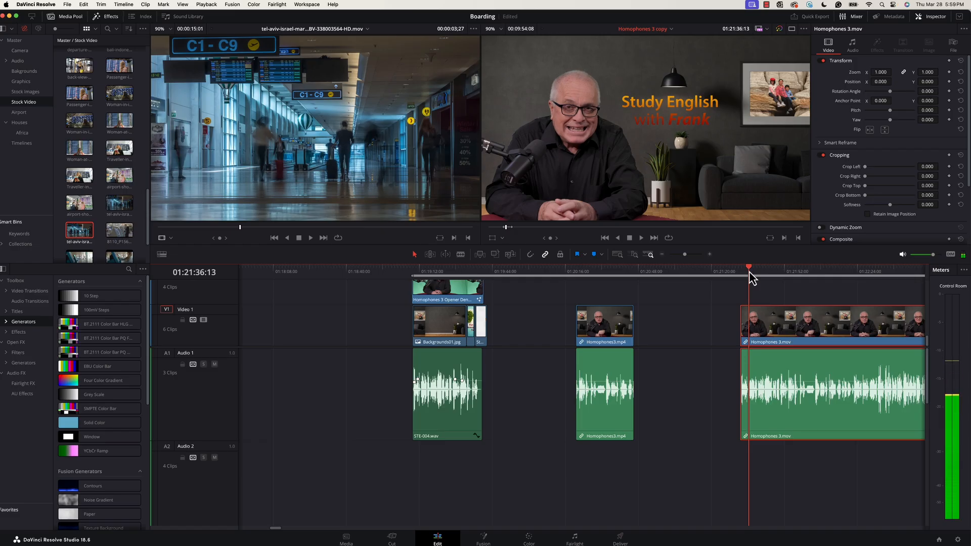
pyautogui.click(641, 237)
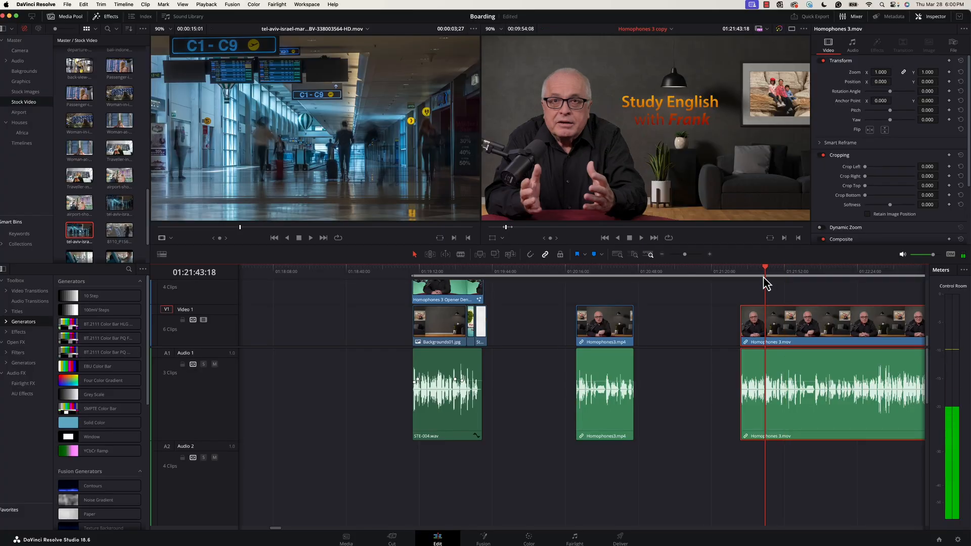
# Step: Park the playhead on the raw green-screen opener clip so it shows in the viewer
pyautogui.click(443, 271)
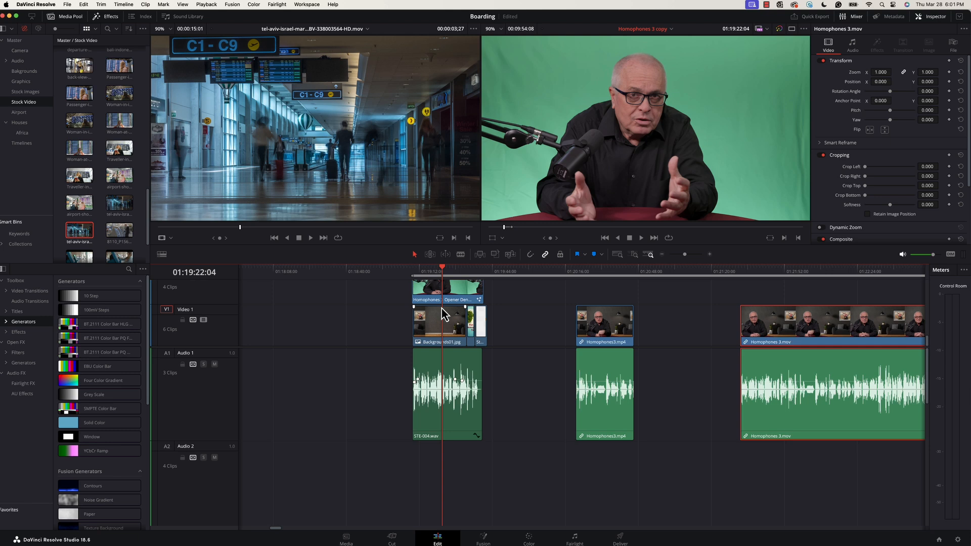
pyautogui.moveTo(445, 277)
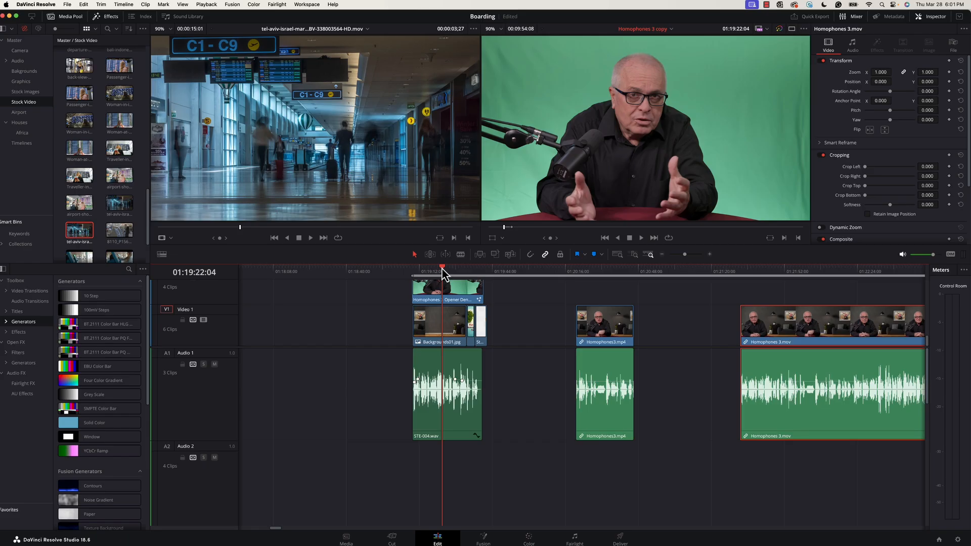
pyautogui.moveTo(446, 275)
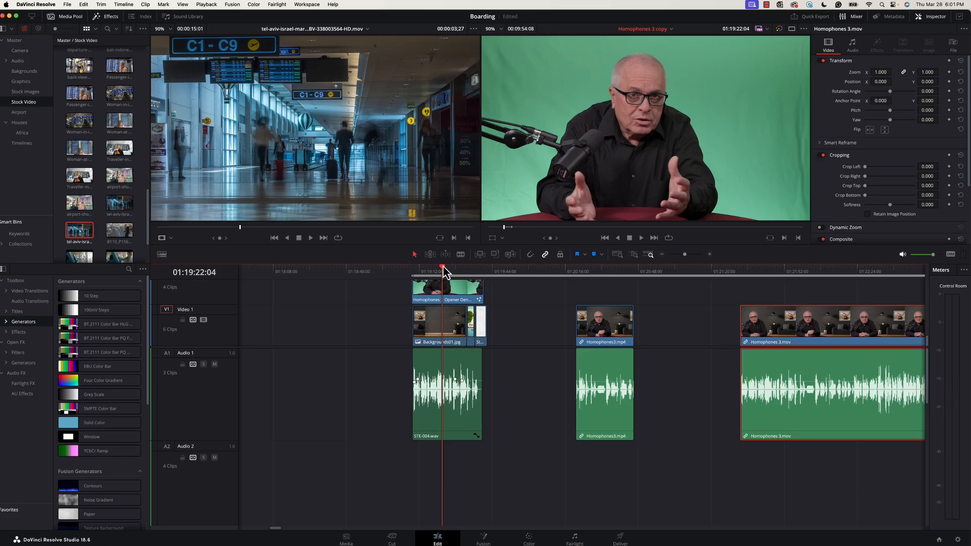
pyautogui.moveTo(446, 274)
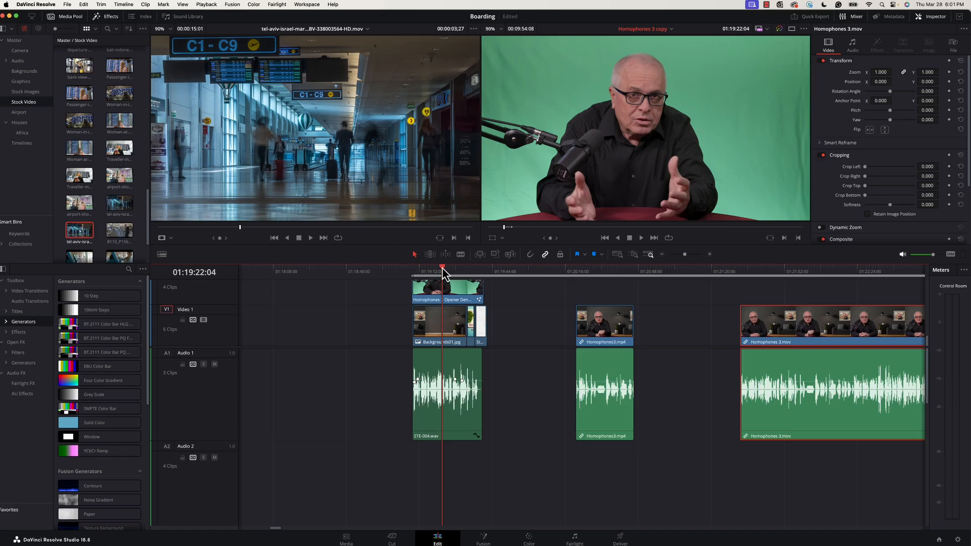
pyautogui.moveTo(699, 112)
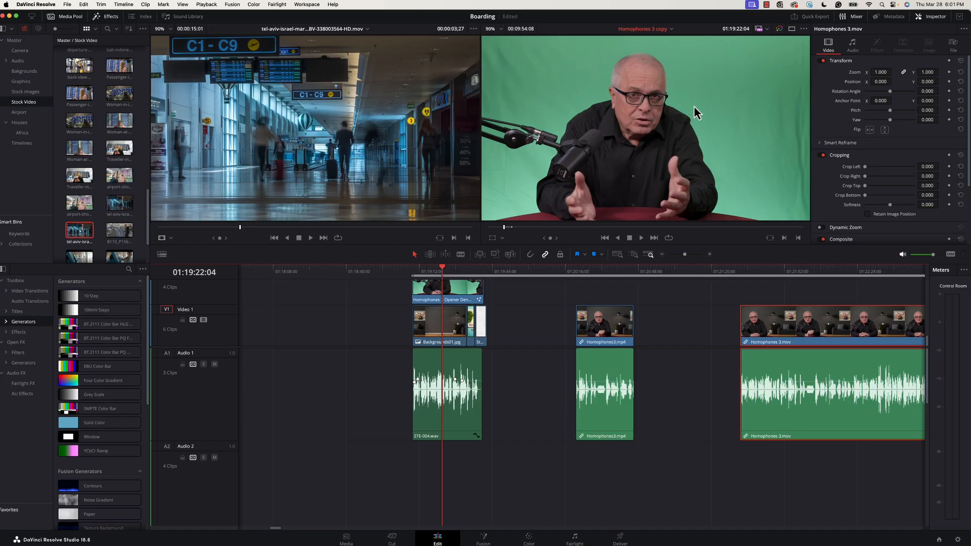
pyautogui.moveTo(646, 148)
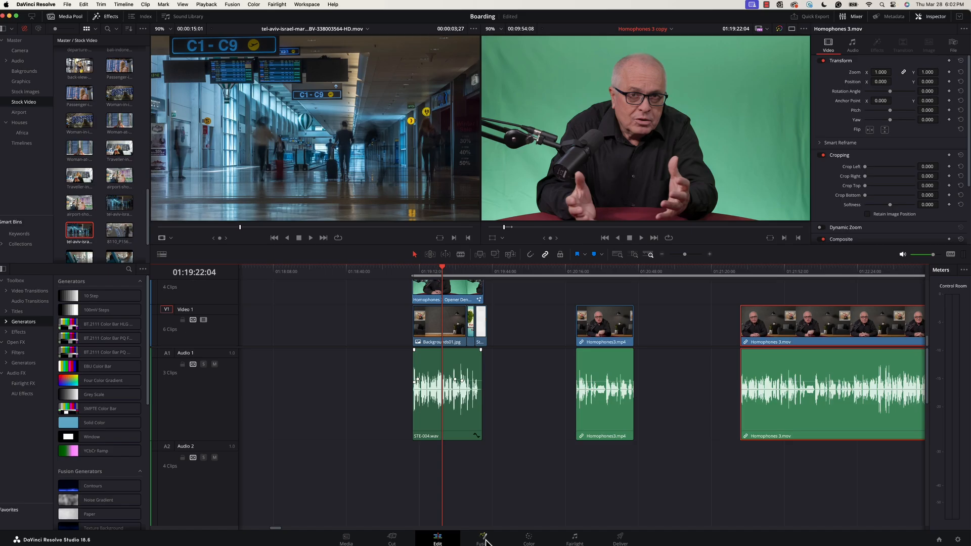
# Step: Switch the opener clip to the Fusion page and bring up the Add Tool menu in the node flow
pyautogui.click(484, 536)
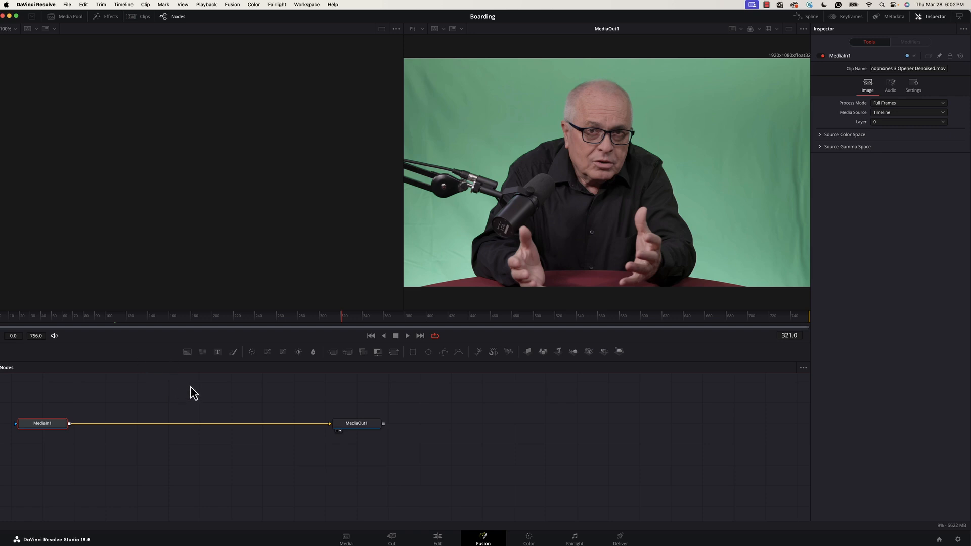
pyautogui.moveTo(194, 408)
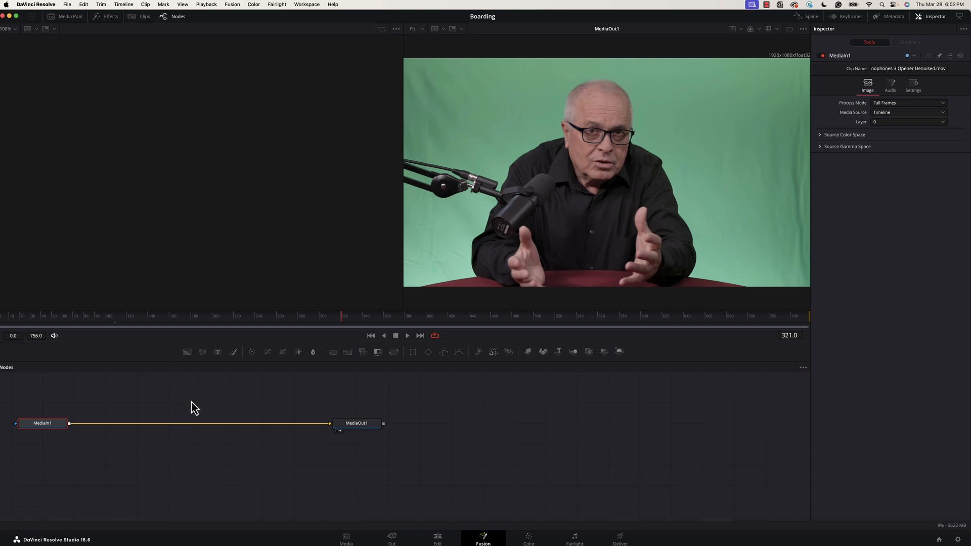
pyautogui.moveTo(442, 414)
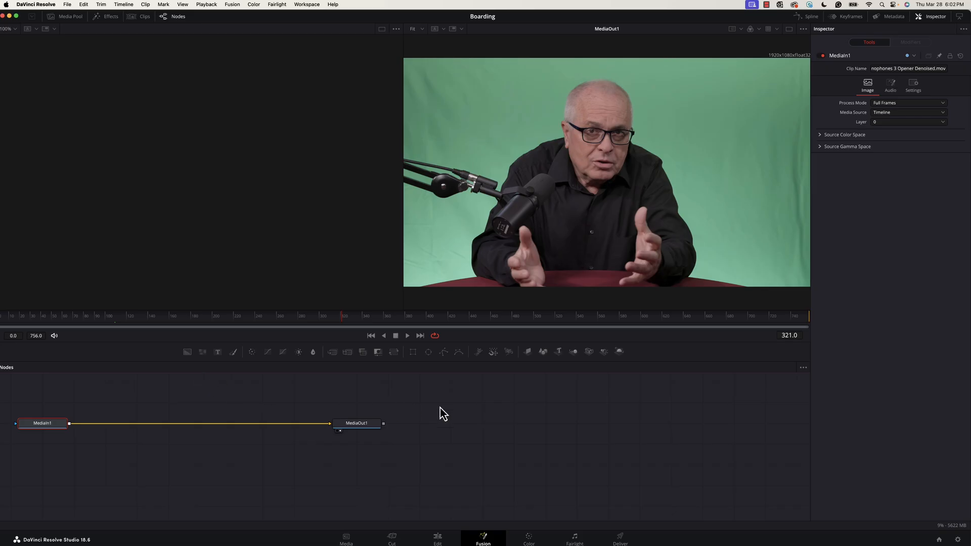
pyautogui.moveTo(99, 456)
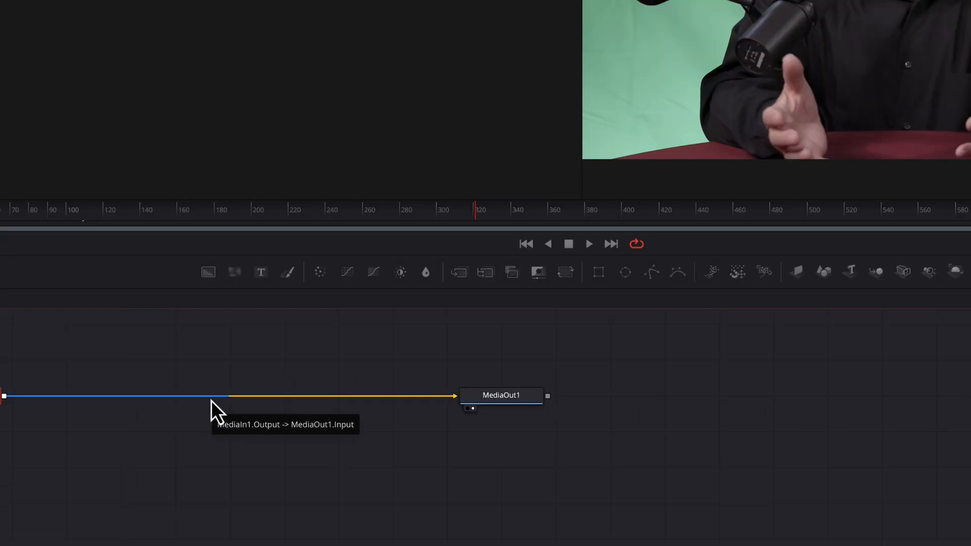
pyautogui.rightClick(217, 409)
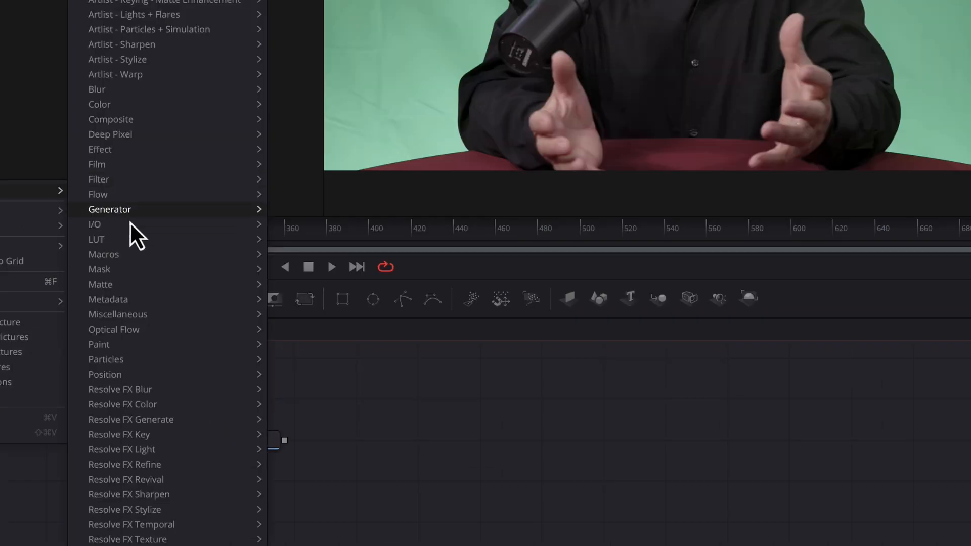
pyautogui.moveTo(100, 284)
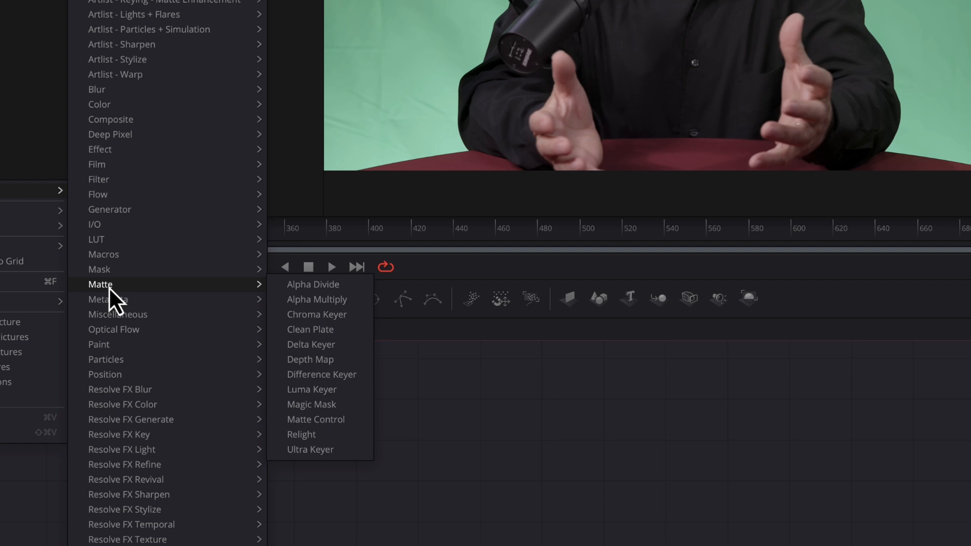
pyautogui.moveTo(263, 304)
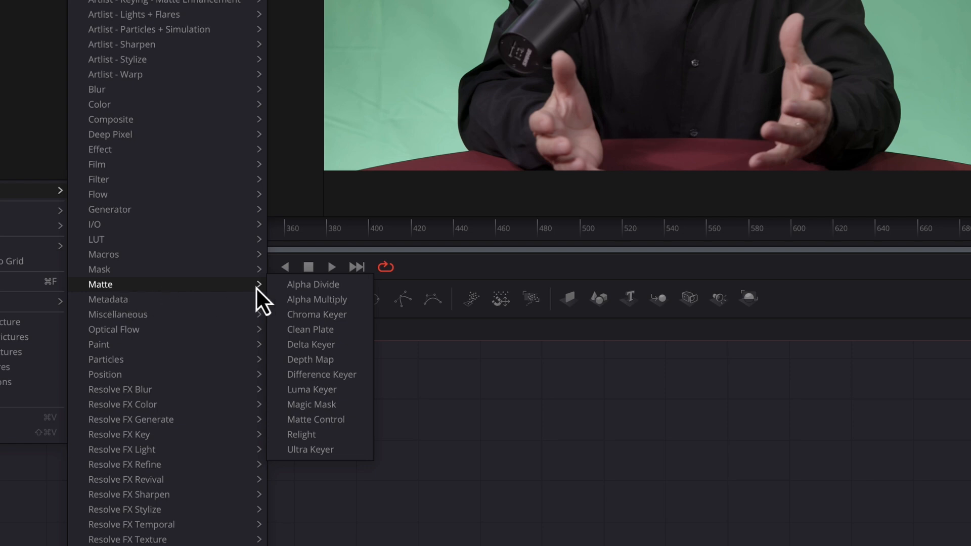
pyautogui.moveTo(311, 344)
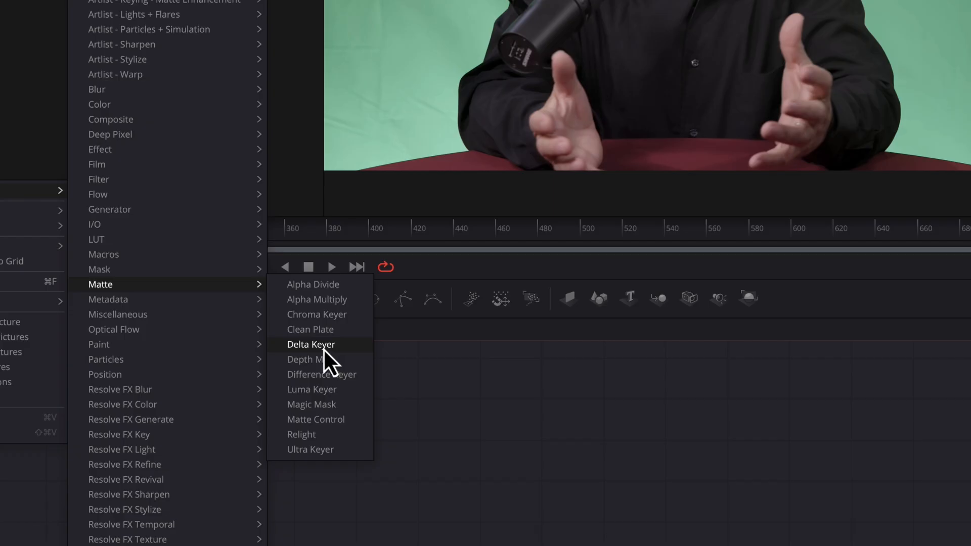
pyautogui.moveTo(330, 361)
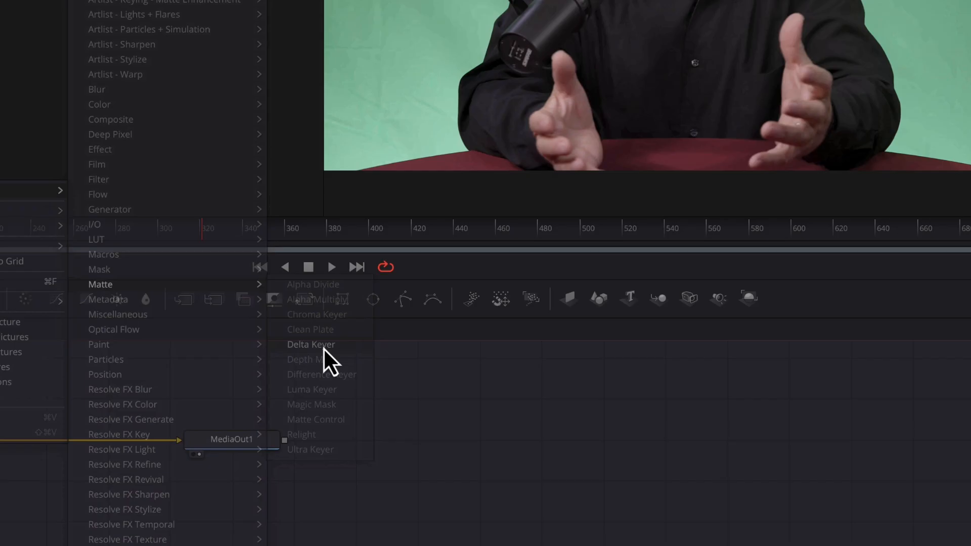
# Step: Insert a Delta Keyer node in line between MediaIn1 and MediaOut1
pyautogui.click(310, 344)
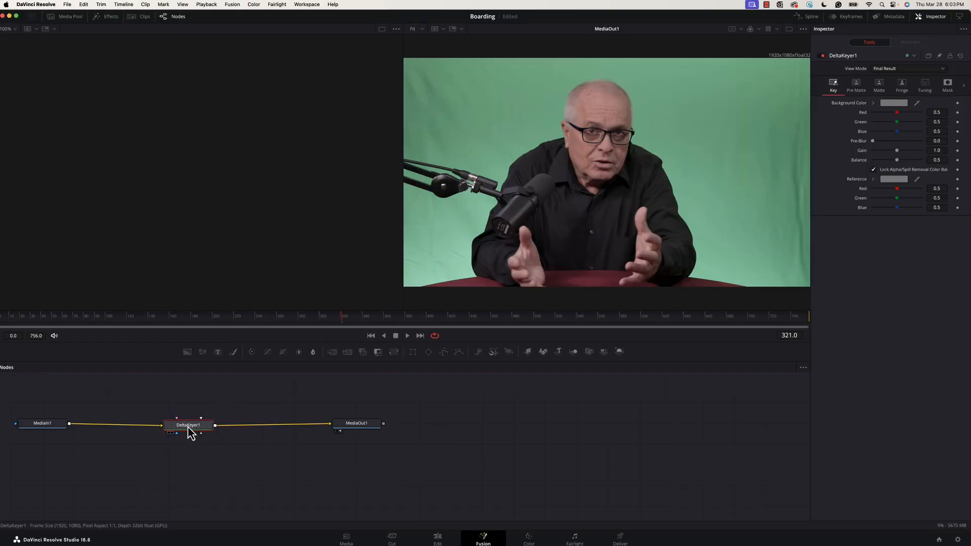
pyautogui.moveTo(190, 427)
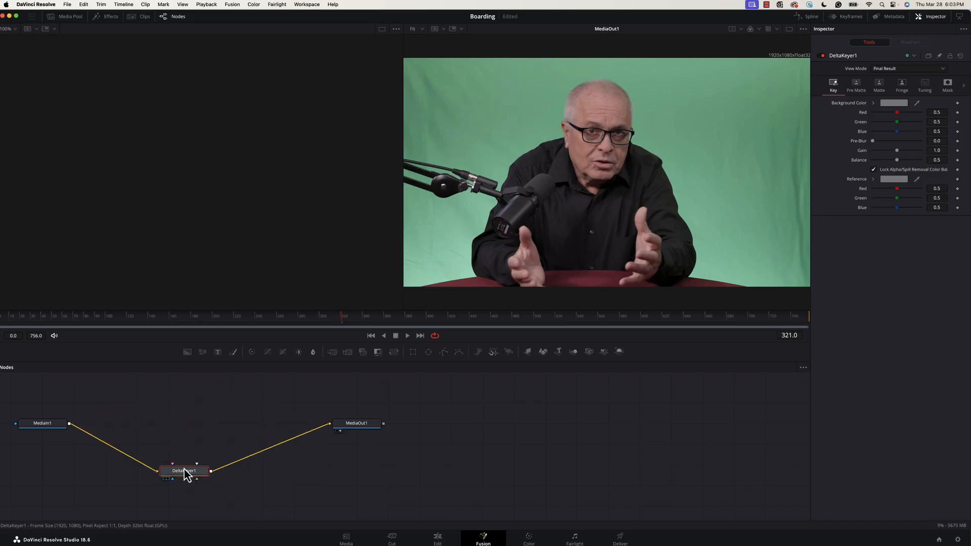
pyautogui.moveTo(184, 470); pyautogui.dragTo(183, 440)
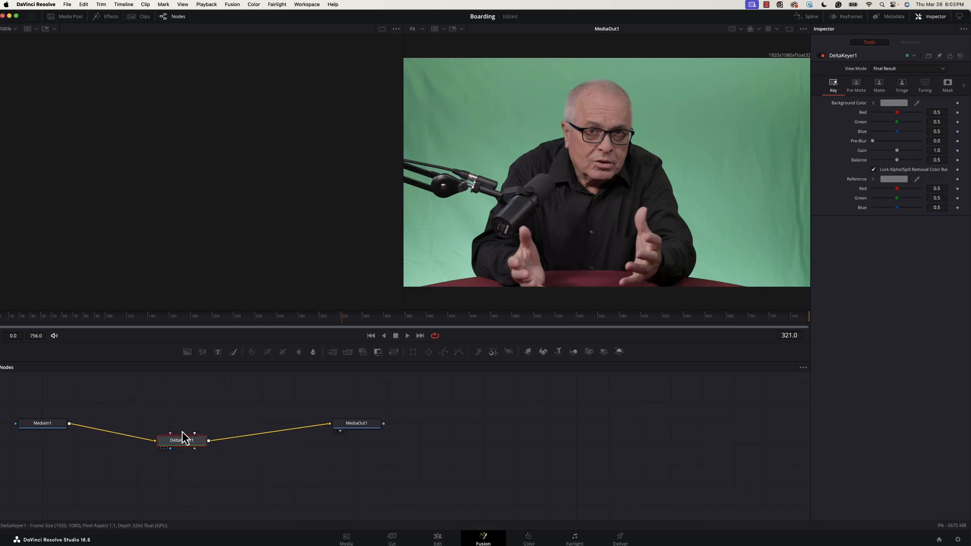
pyautogui.moveTo(181, 440); pyautogui.dragTo(181, 423)
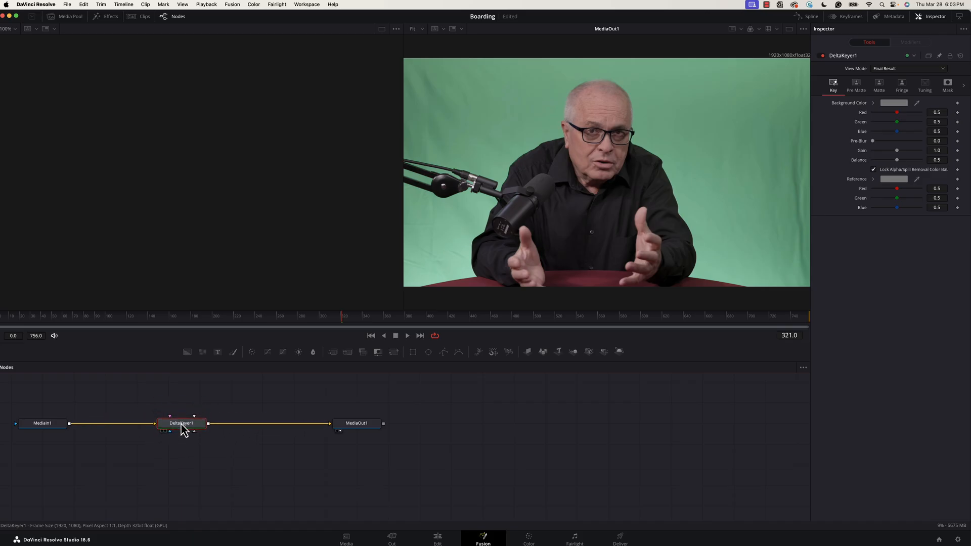
pyautogui.moveTo(183, 423)
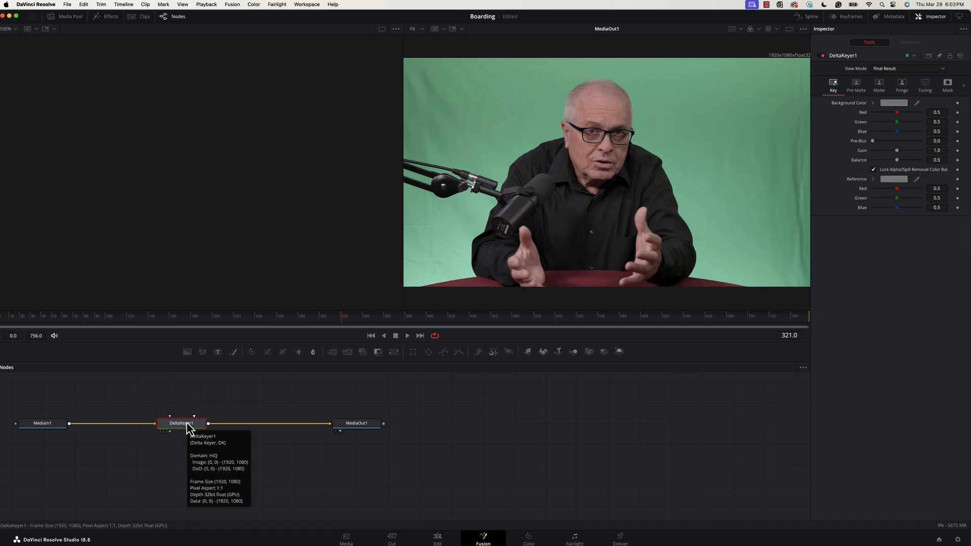
pyautogui.moveTo(854, 346)
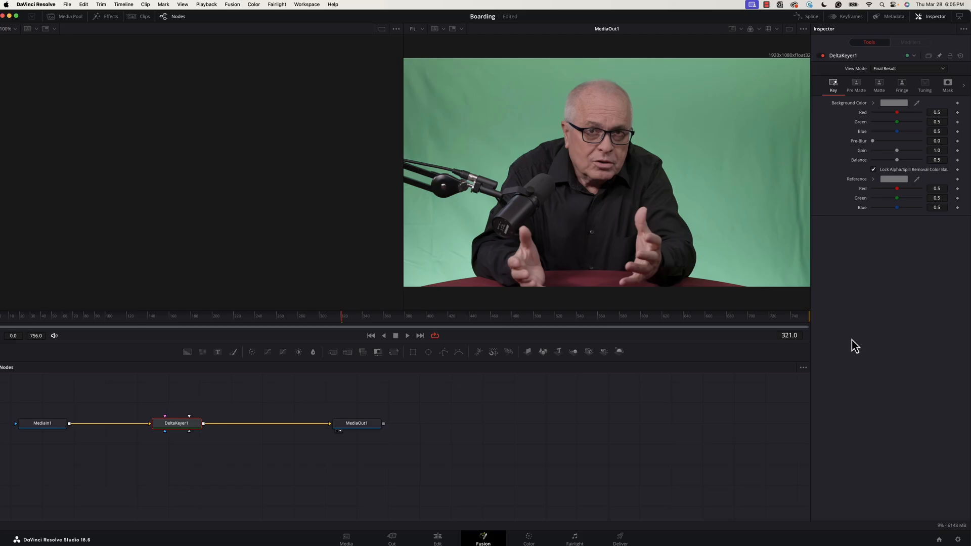
pyautogui.moveTo(840, 24)
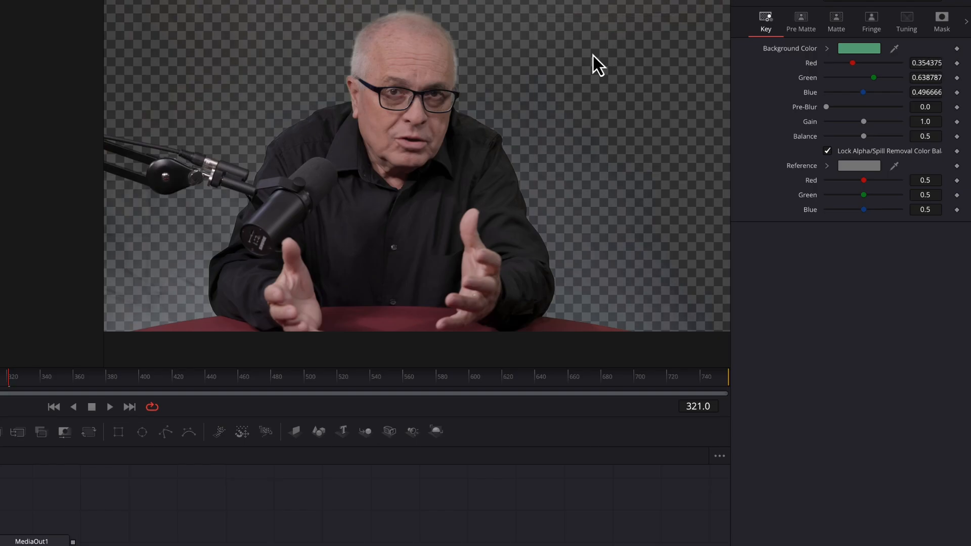
pyautogui.moveTo(903, 58)
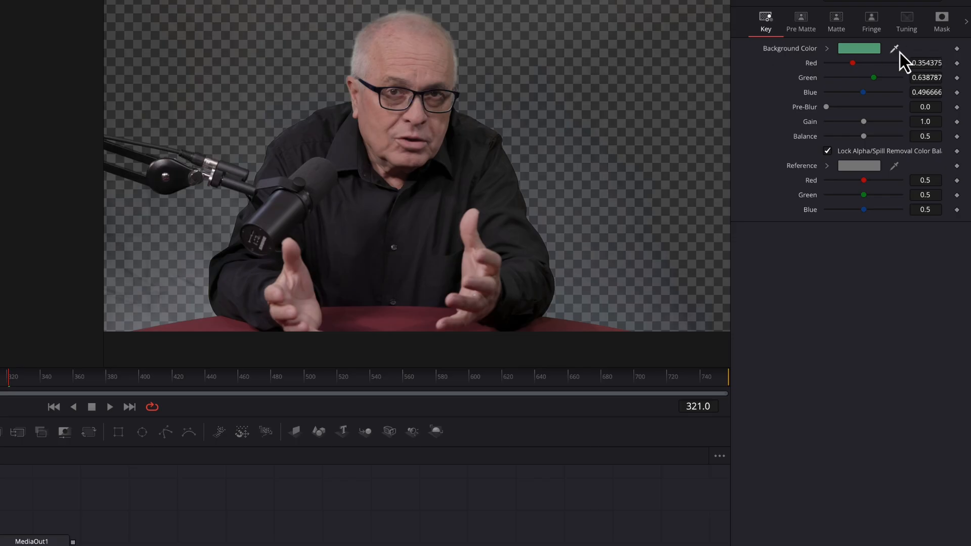
# Step: Resample the keyer's background colour from the green backdrop above his right shoulder
pyautogui.click(893, 49)
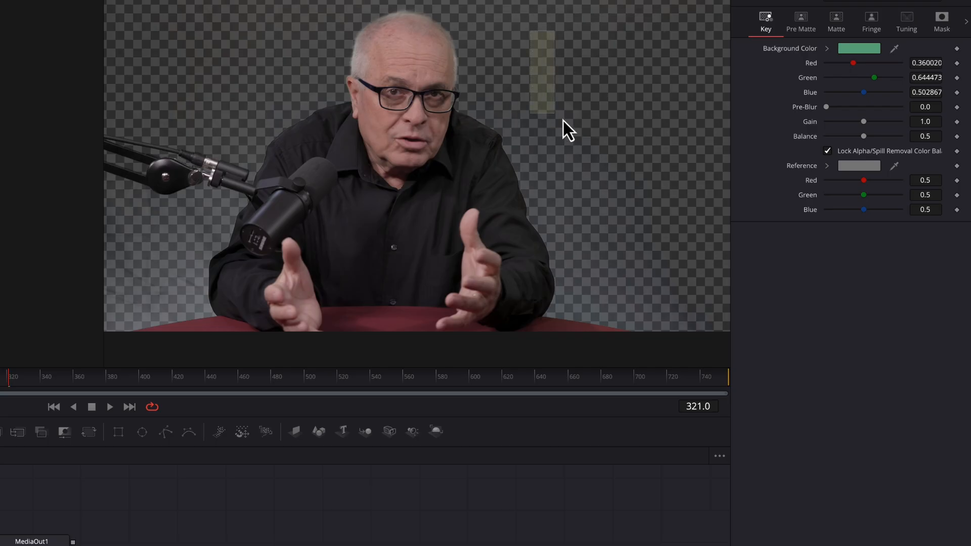
pyautogui.moveTo(569, 131); pyautogui.dragTo(671, 144)
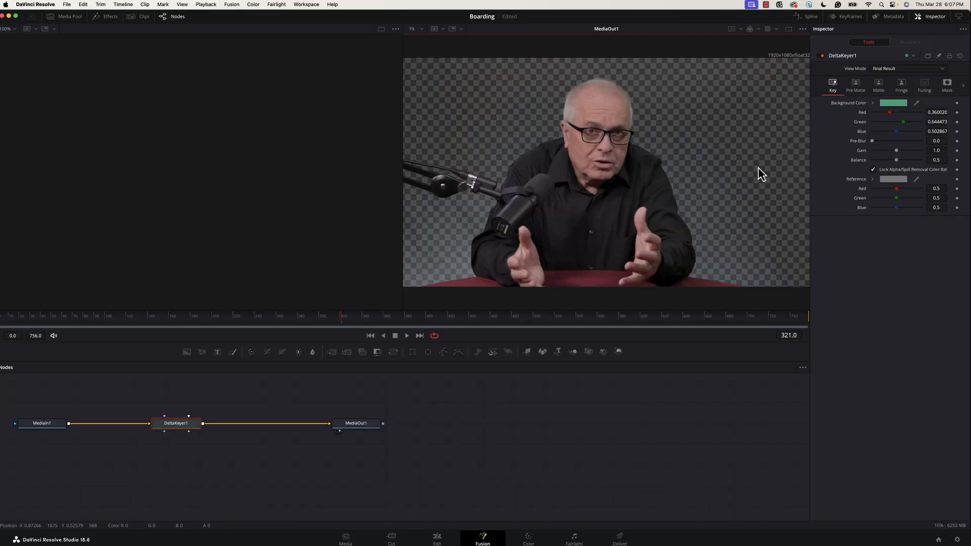
pyautogui.click(437, 537)
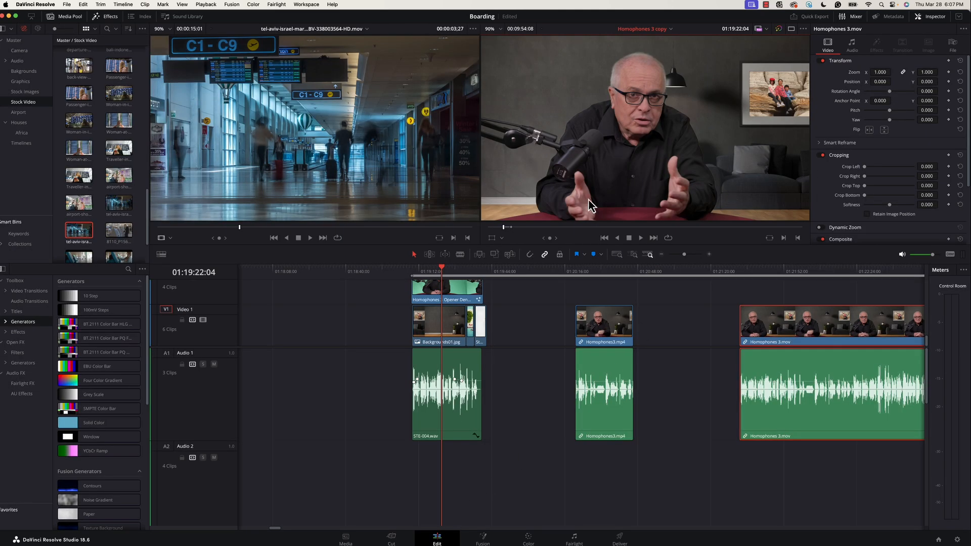
pyautogui.moveTo(783, 117)
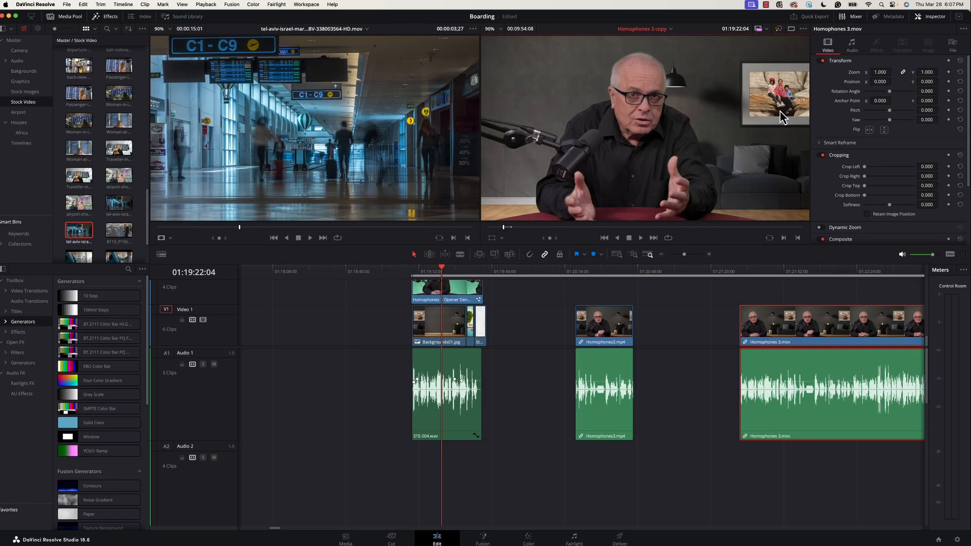
pyautogui.moveTo(438, 268)
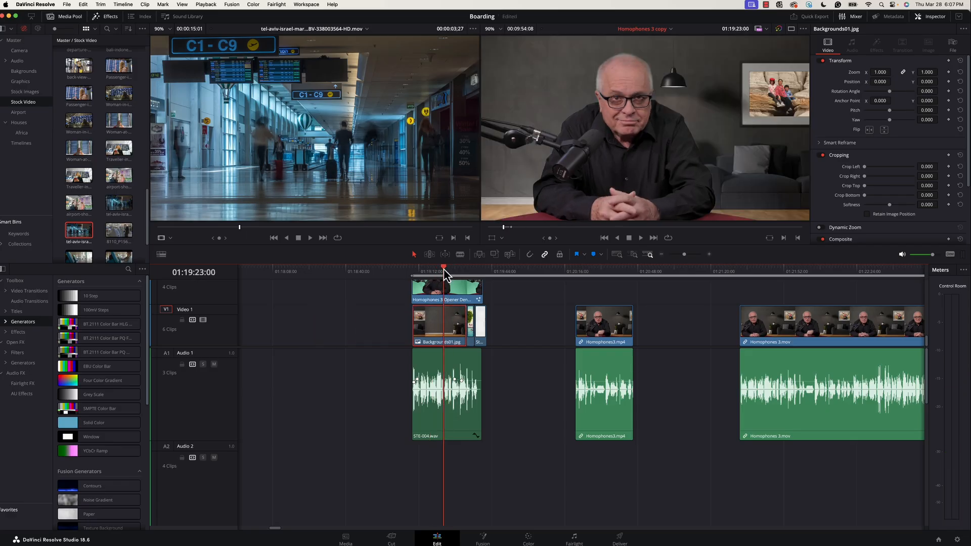
pyautogui.click(424, 271)
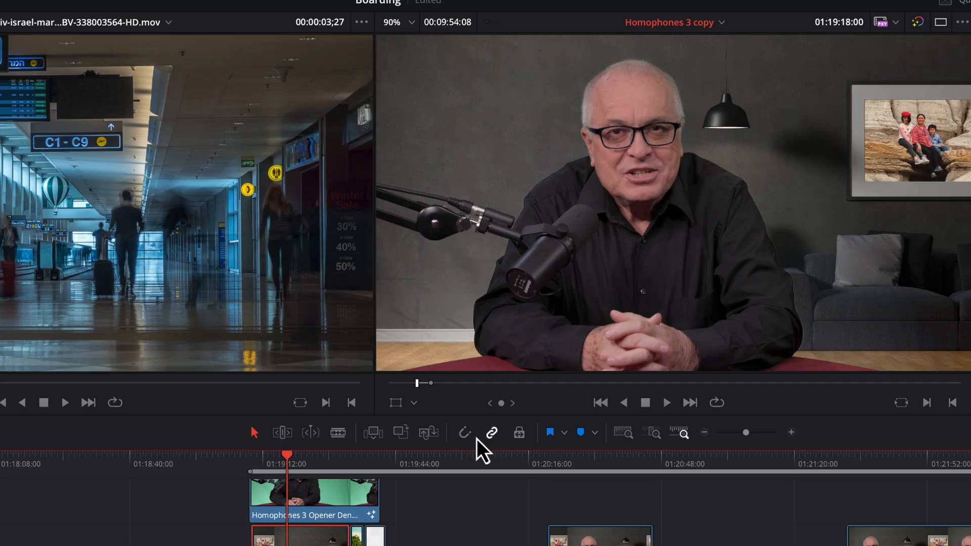
pyautogui.moveTo(522, 247)
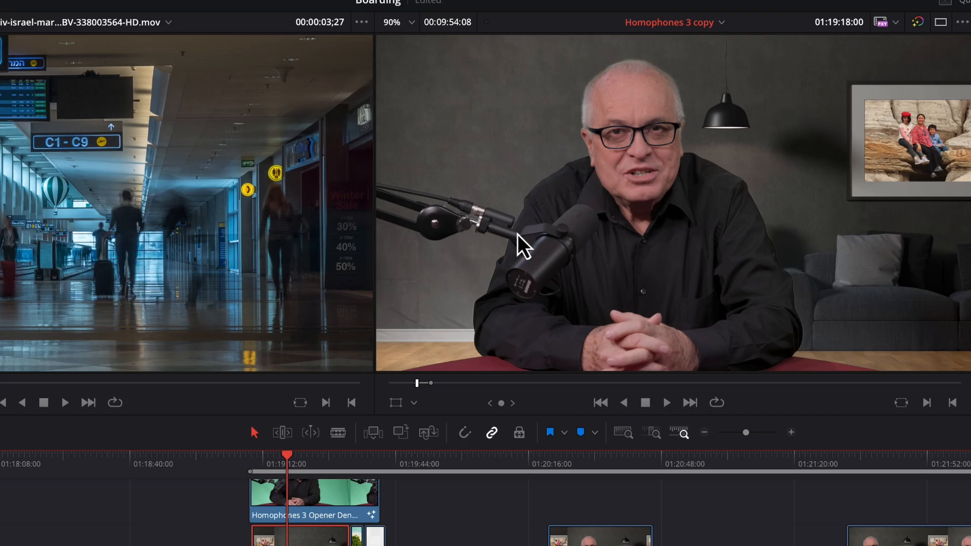
pyautogui.moveTo(760, 236)
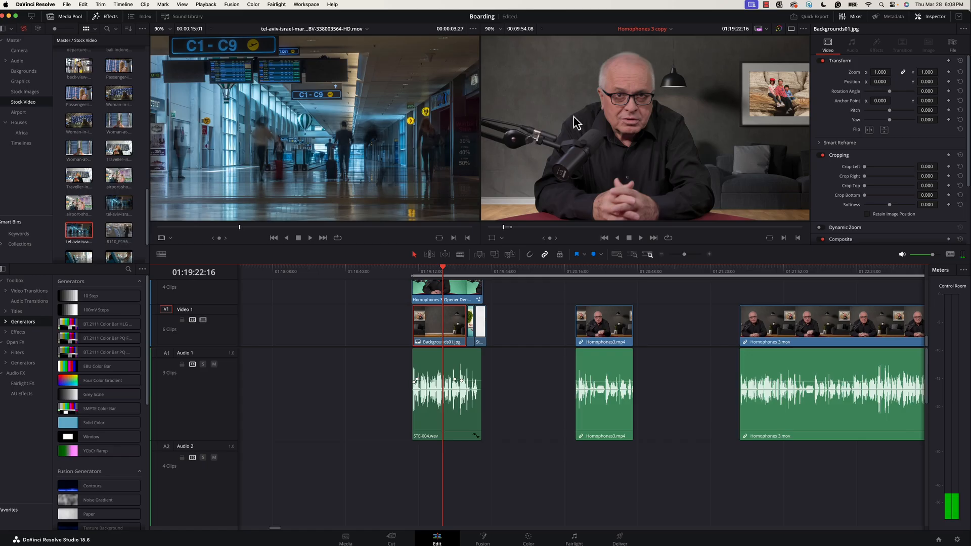
pyautogui.moveTo(555, 154)
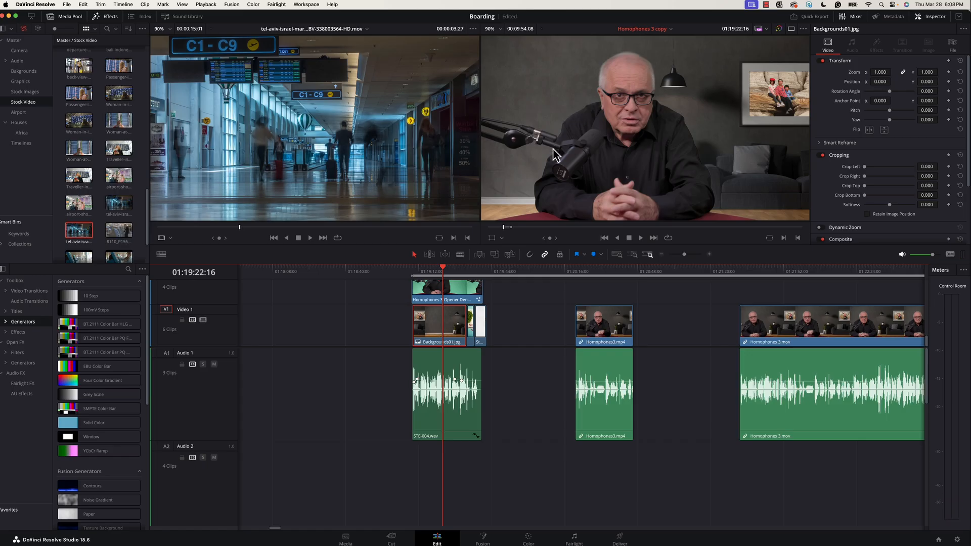
pyautogui.moveTo(700, 144)
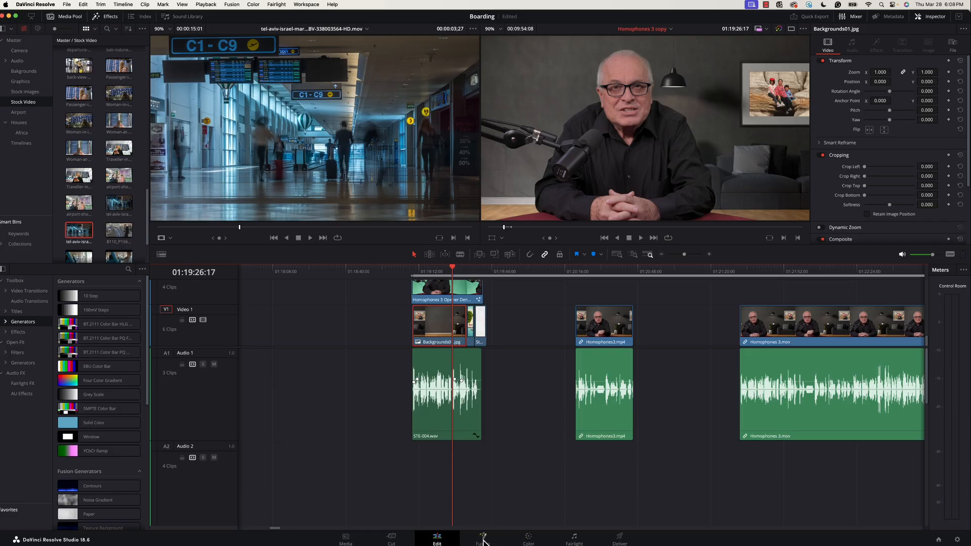
# Step: Set the DeltaKeyer matte thresholds to about 0.12 low and 0.85 high
pyautogui.click(482, 536)
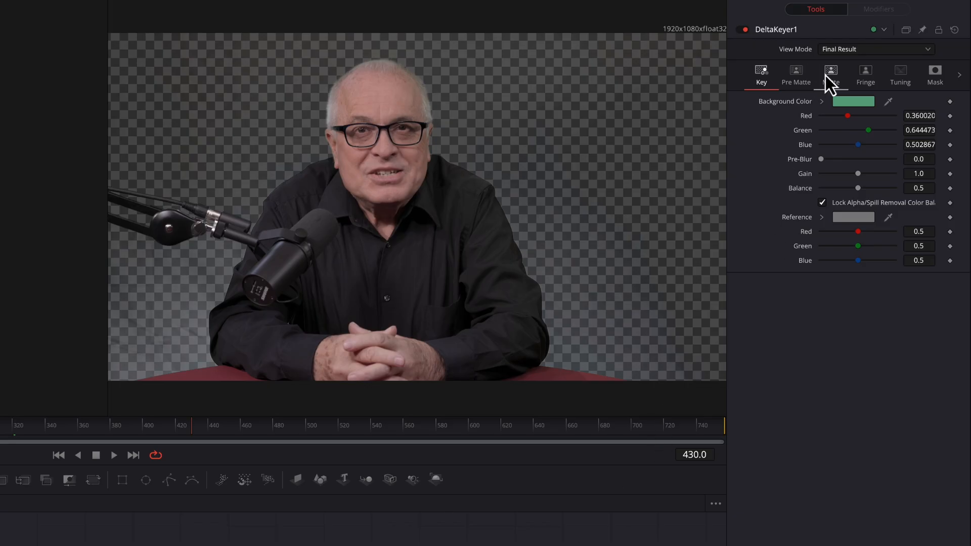
pyautogui.click(830, 74)
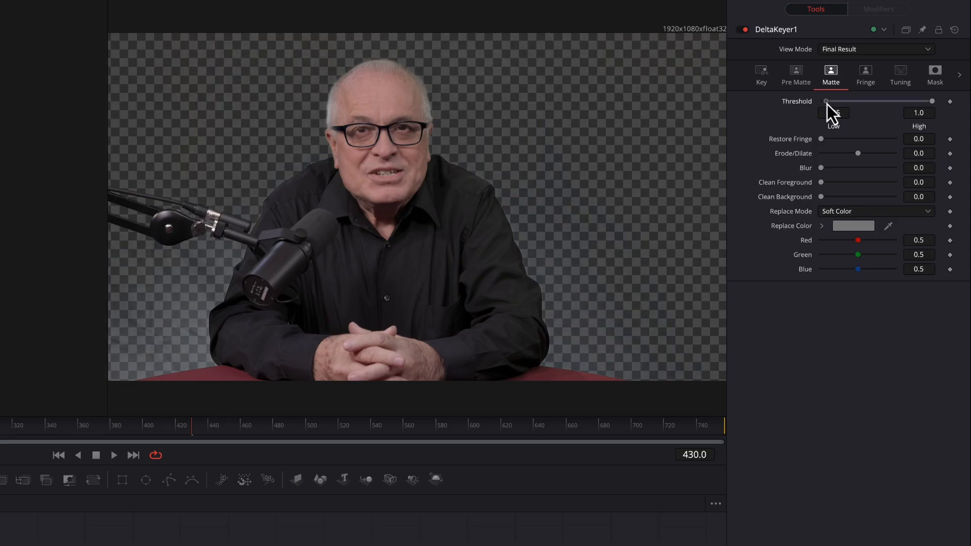
pyautogui.moveTo(827, 102); pyautogui.dragTo(832, 101)
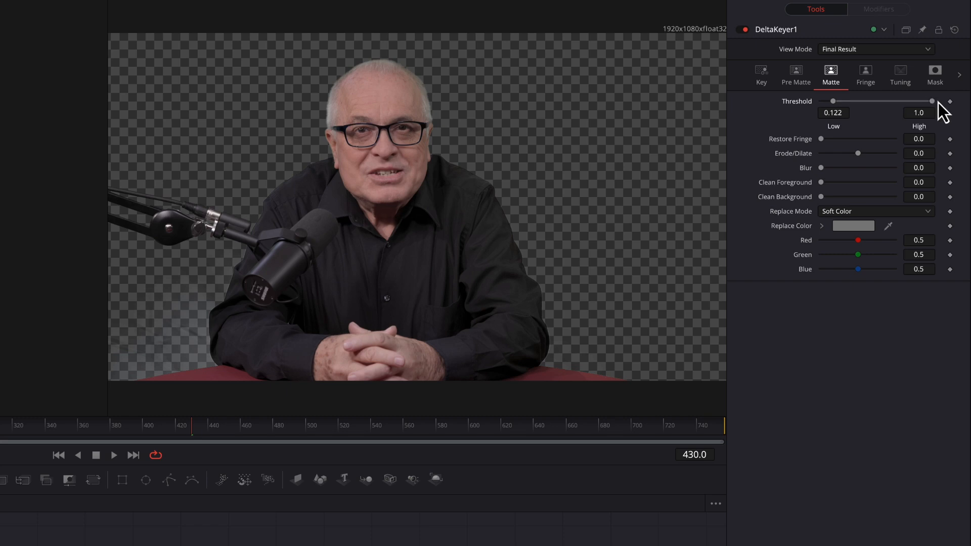
pyautogui.moveTo(932, 101); pyautogui.dragTo(920, 101)
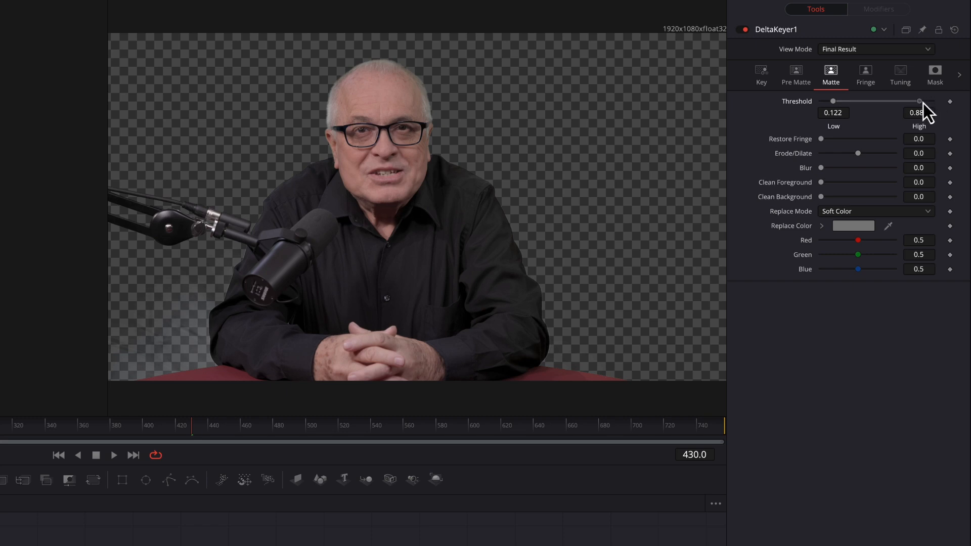
pyautogui.moveTo(920, 101); pyautogui.dragTo(919, 101)
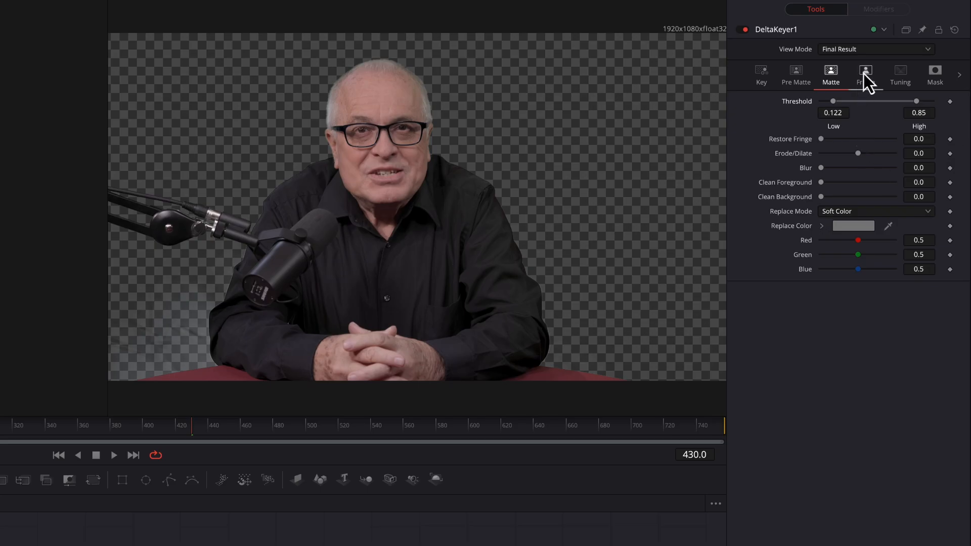
# Step: Lower the keyer's Fringe Gamma to about 0.52 and return to the Edit timeline
pyautogui.click(864, 74)
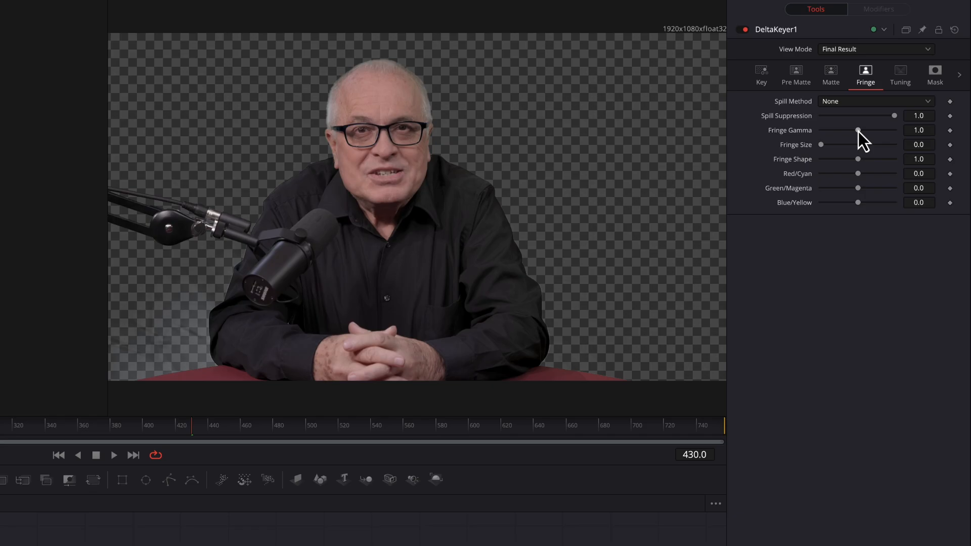
pyautogui.moveTo(858, 130); pyautogui.dragTo(852, 131)
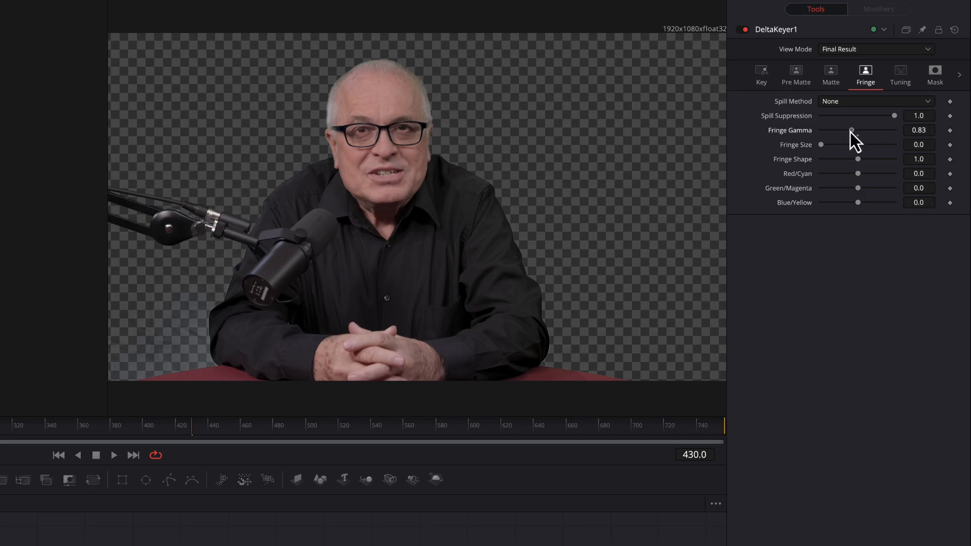
pyautogui.moveTo(851, 130); pyautogui.dragTo(840, 131)
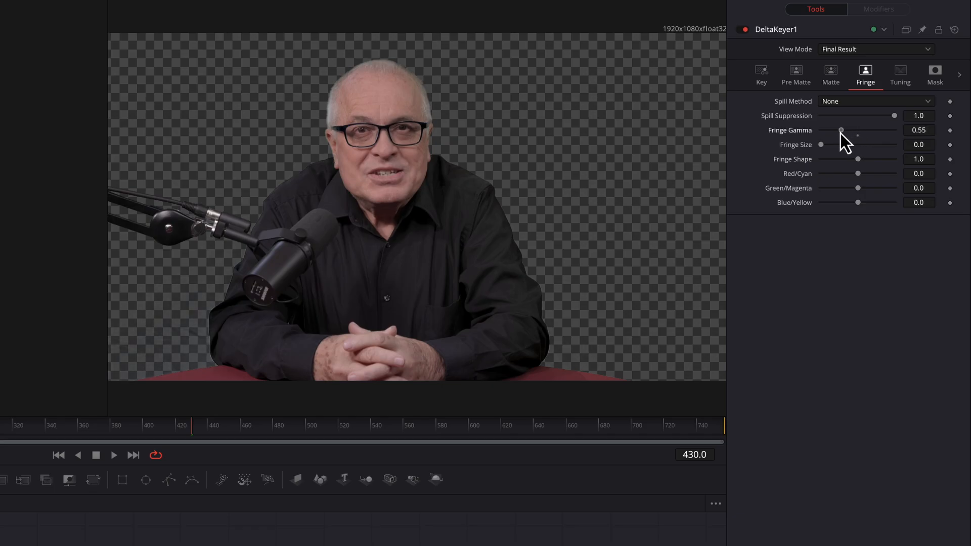
pyautogui.moveTo(842, 130); pyautogui.dragTo(841, 130)
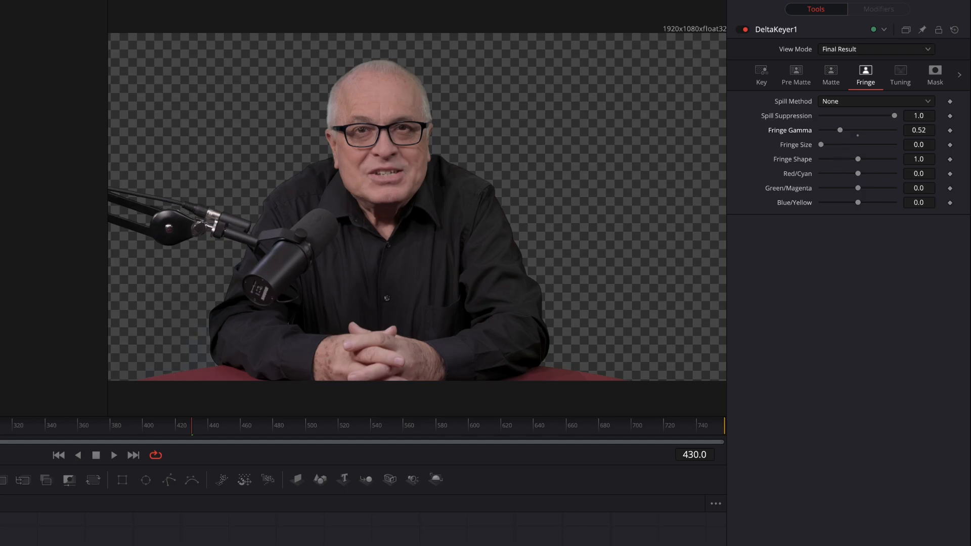
pyautogui.click(437, 536)
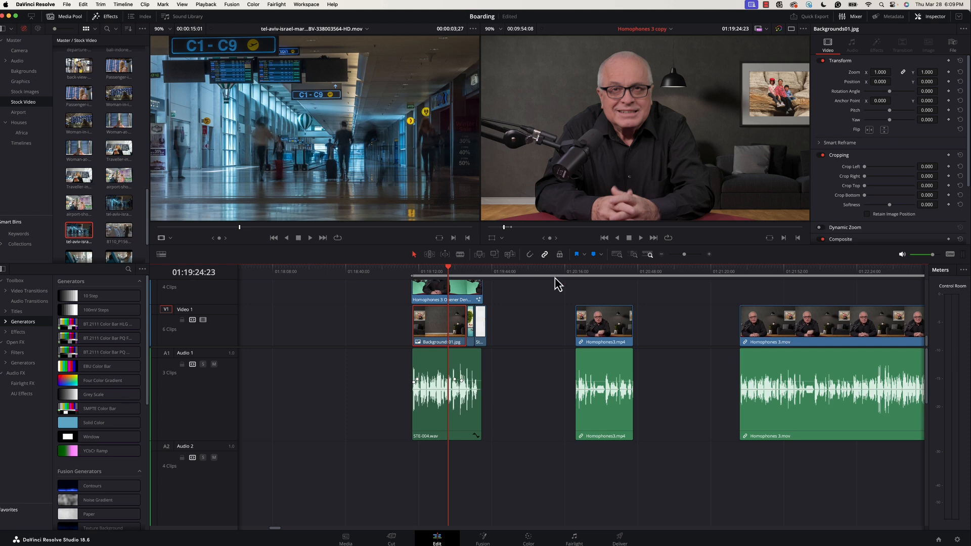
pyautogui.moveTo(678, 164)
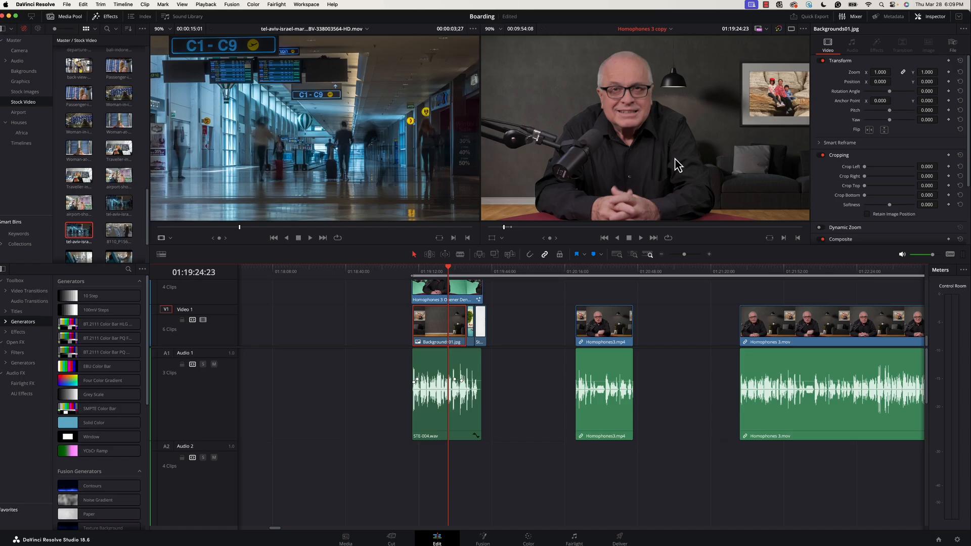
pyautogui.moveTo(816, 114)
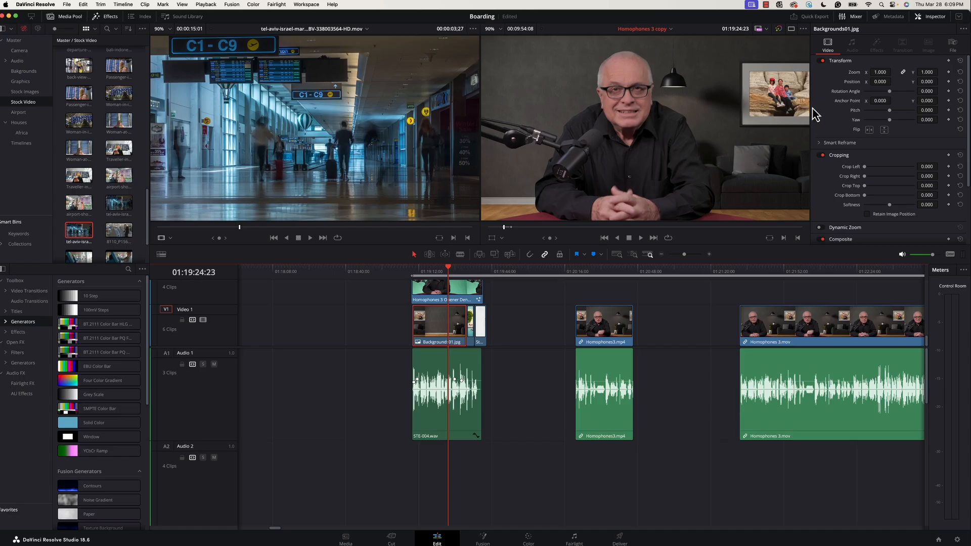
# Step: Select the opener clip and rescale it to about 0.93 in the Inspector
pyautogui.click(427, 288)
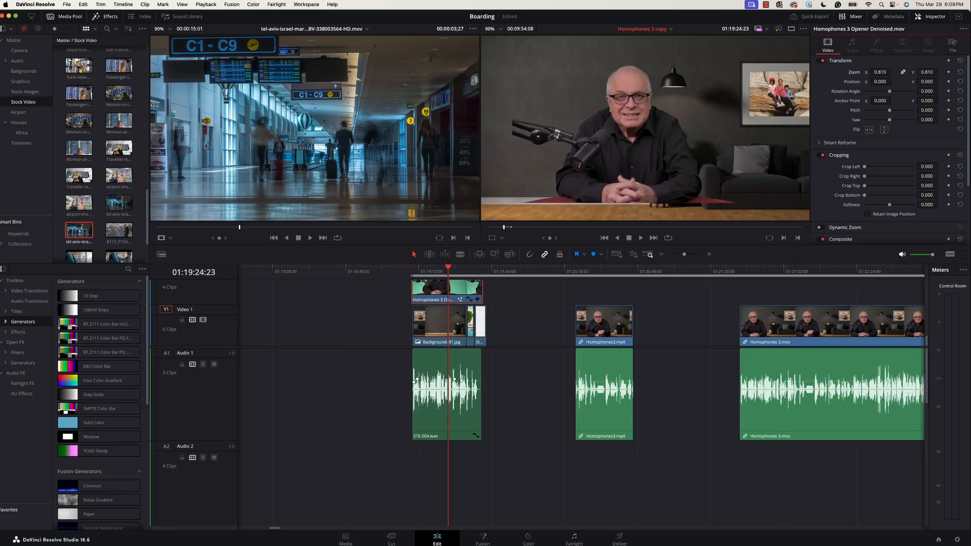
pyautogui.moveTo(879, 80); pyautogui.dragTo(886, 81)
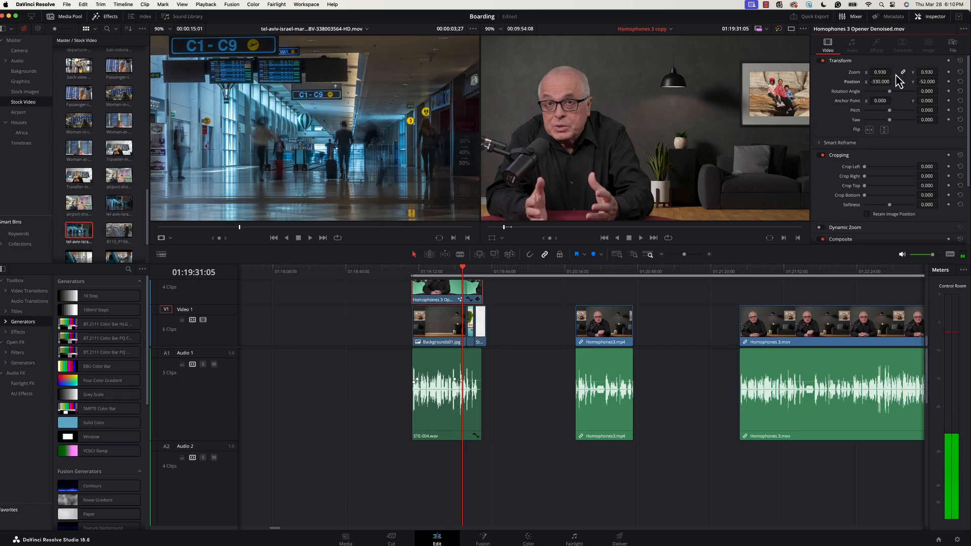
pyautogui.moveTo(474, 277)
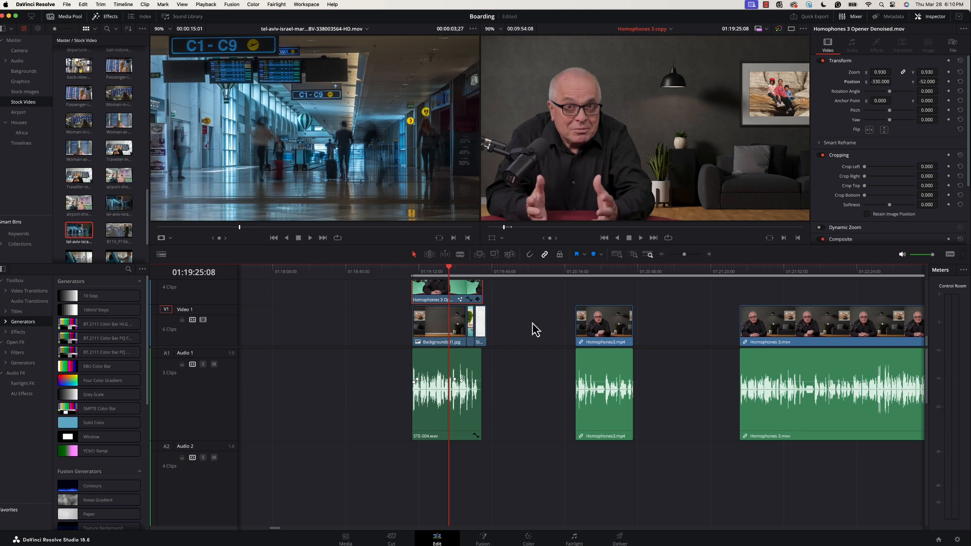
# Step: Check the keyed clip on the Fusion page and return to the Edit timeline
pyautogui.click(482, 537)
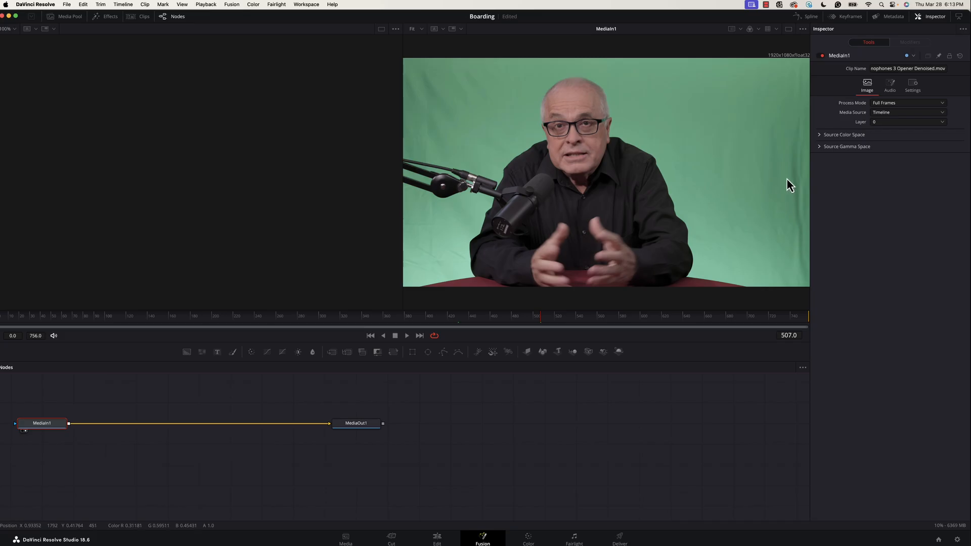
pyautogui.moveTo(820, 200)
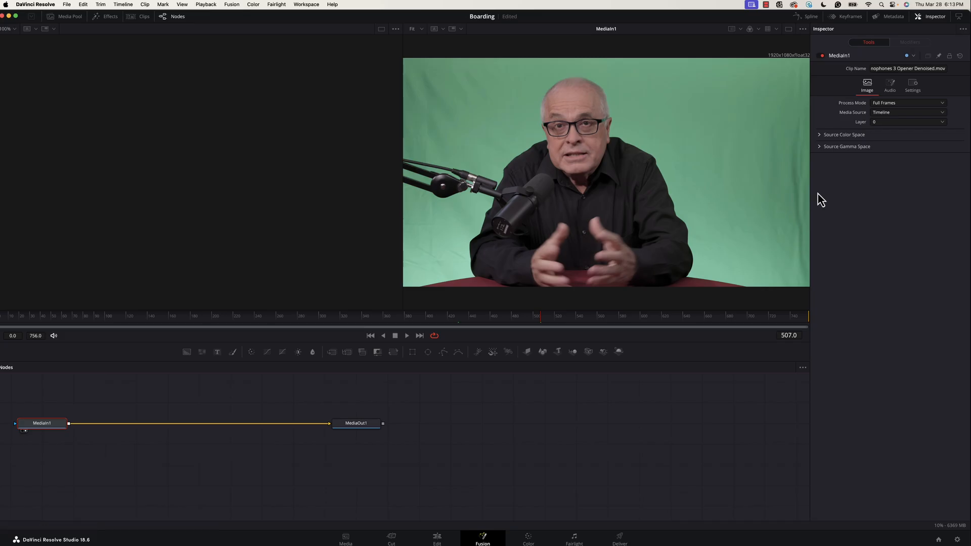
pyautogui.moveTo(810, 190)
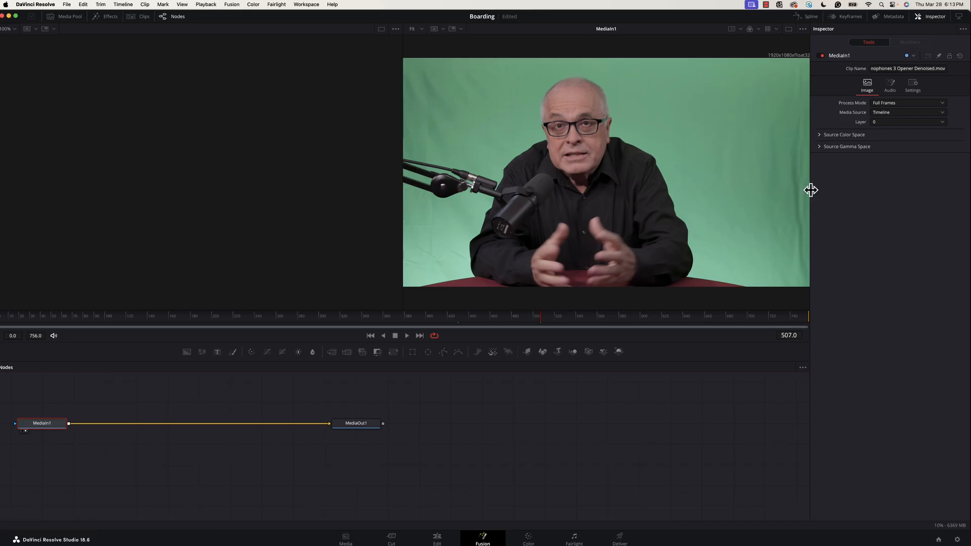
pyautogui.moveTo(420, 117)
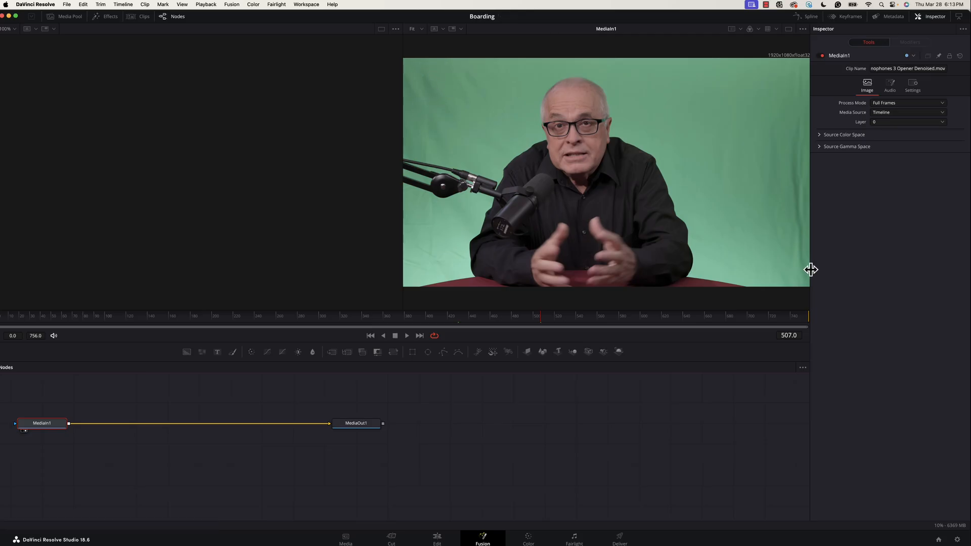
pyautogui.moveTo(782, 244)
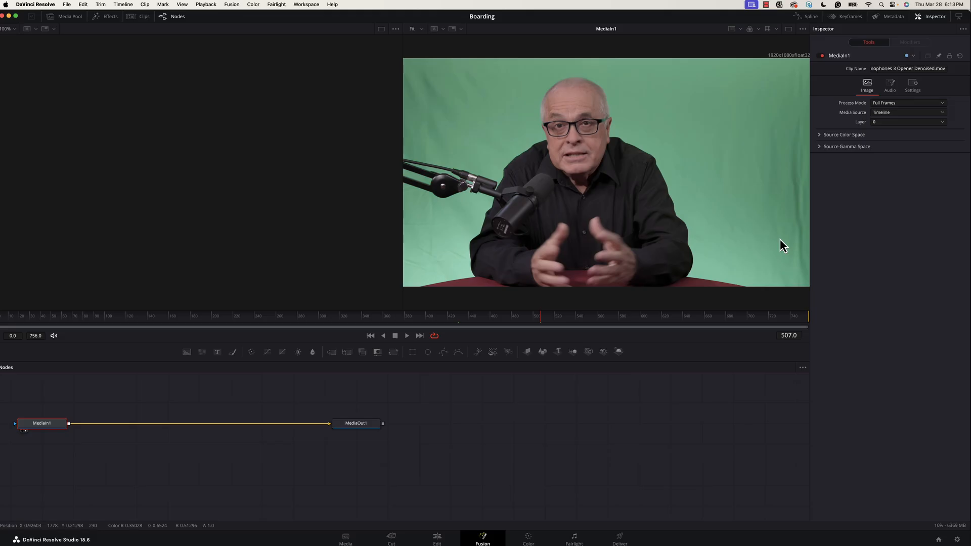
pyautogui.click(437, 536)
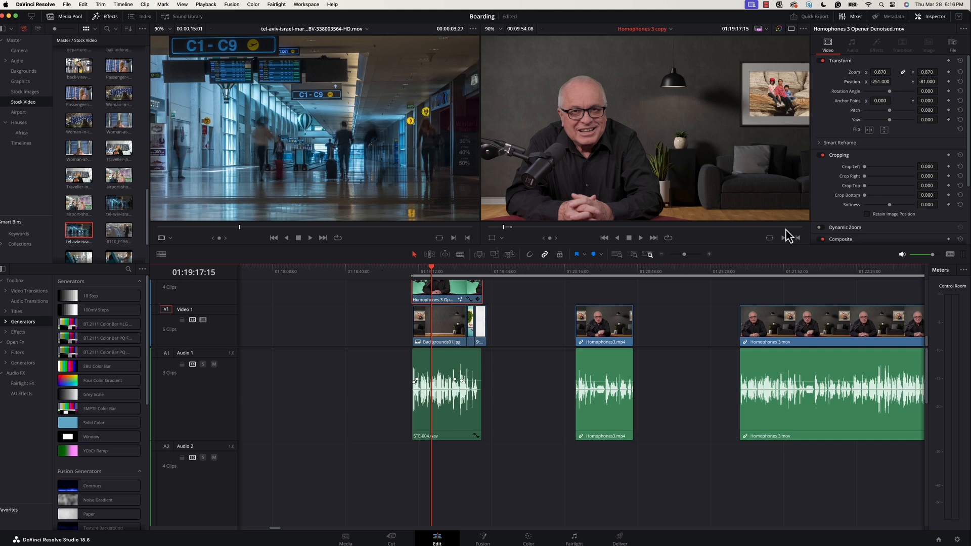
pyautogui.moveTo(723, 290)
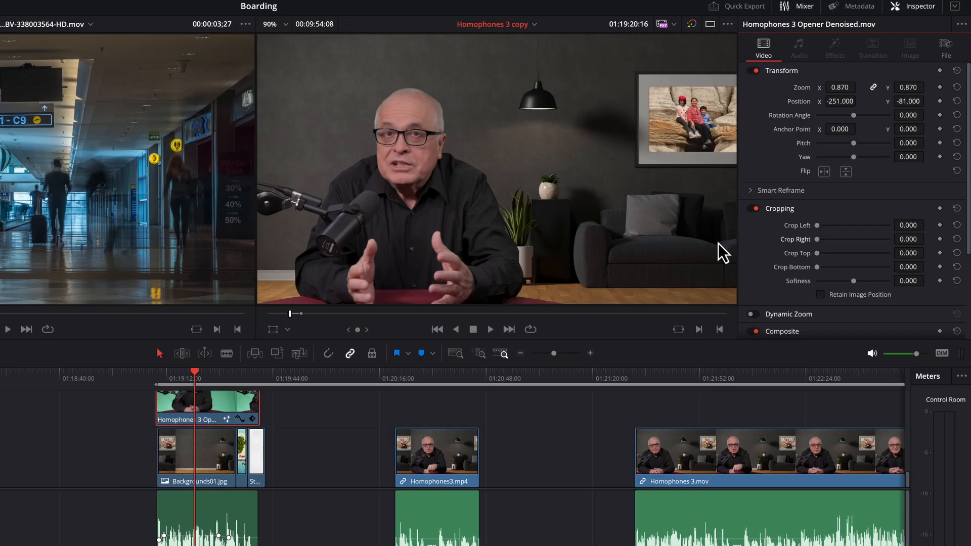
pyautogui.moveTo(813, 224)
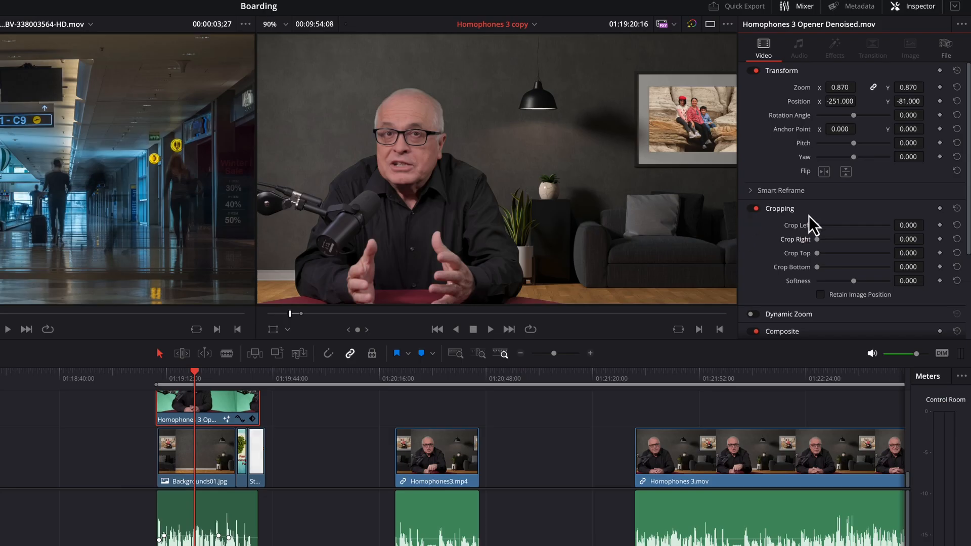
pyautogui.moveTo(706, 300)
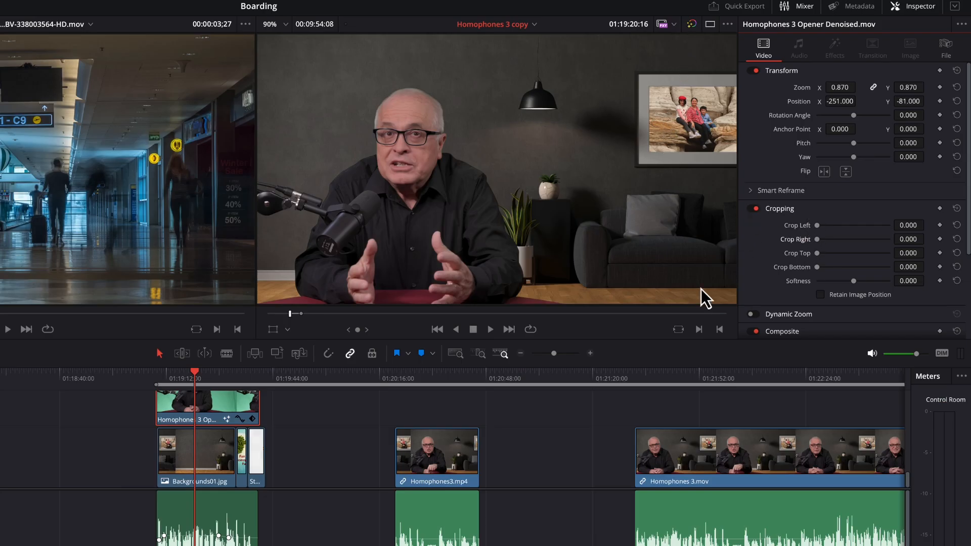
pyautogui.moveTo(828, 321)
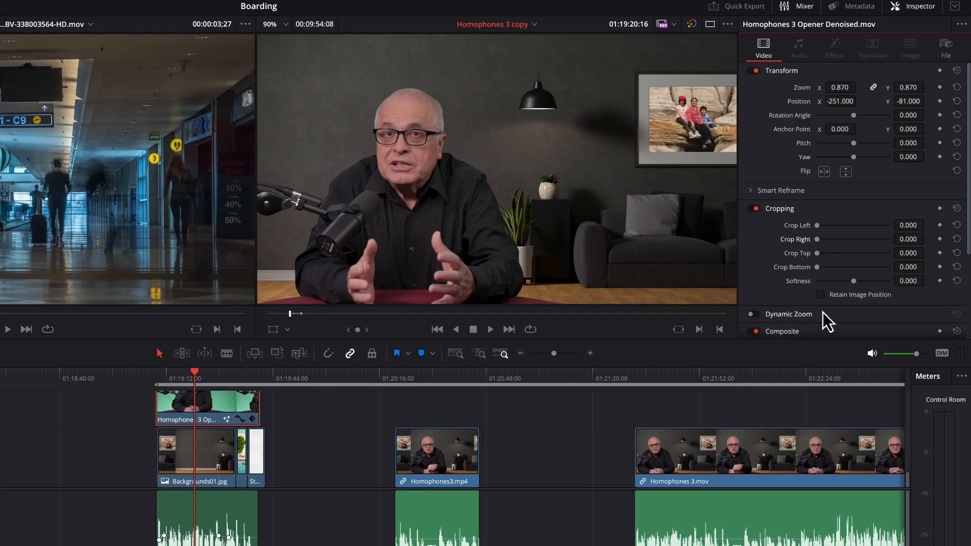
pyautogui.moveTo(826, 264)
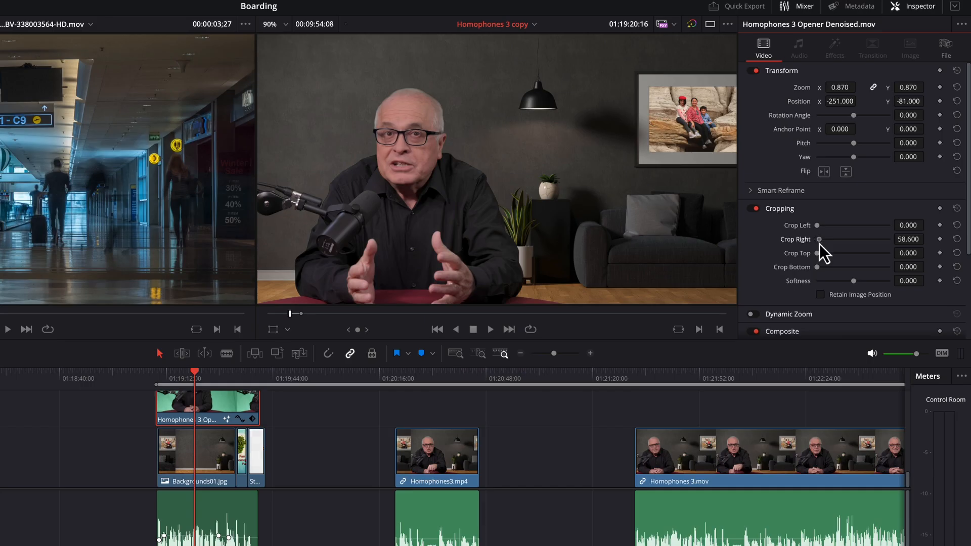
# Step: Crop the opener clip to about 337 on the right and 234 on the left
pyautogui.moveTo(818, 239); pyautogui.dragTo(832, 239)
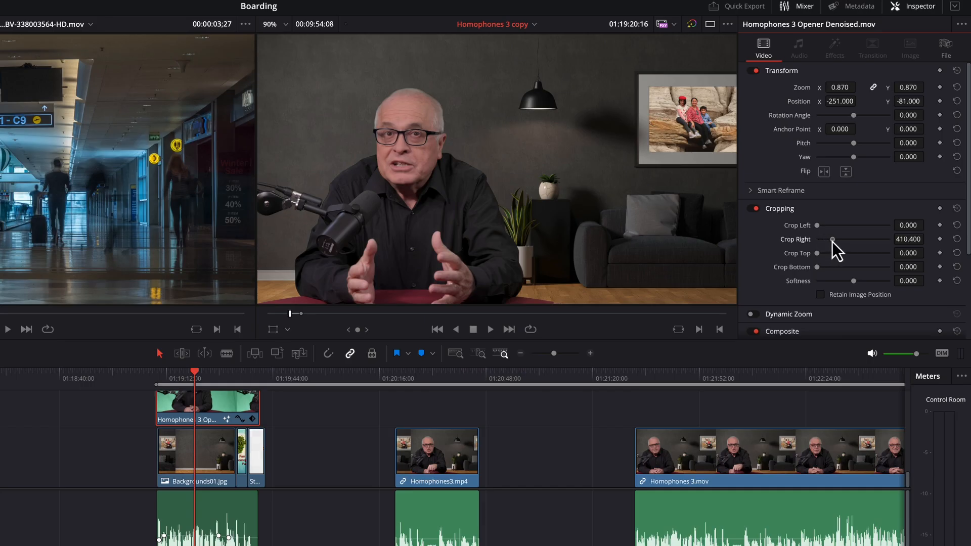
pyautogui.moveTo(834, 239); pyautogui.dragTo(832, 239)
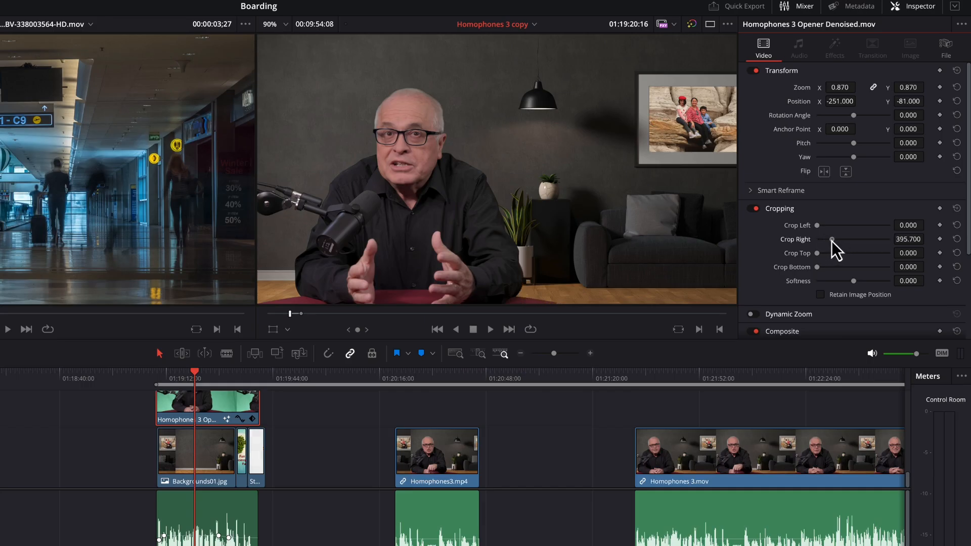
pyautogui.moveTo(832, 238); pyautogui.dragTo(843, 239)
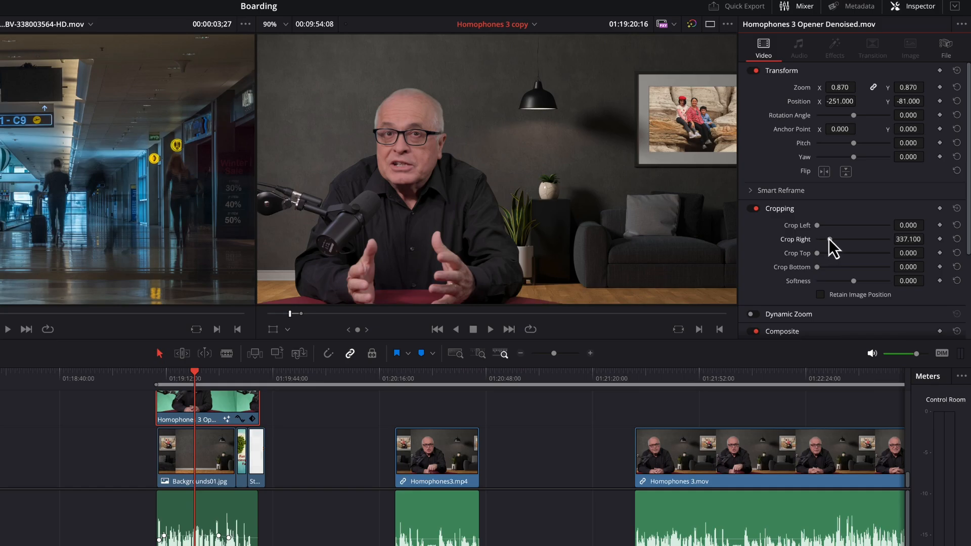
pyautogui.moveTo(681, 49)
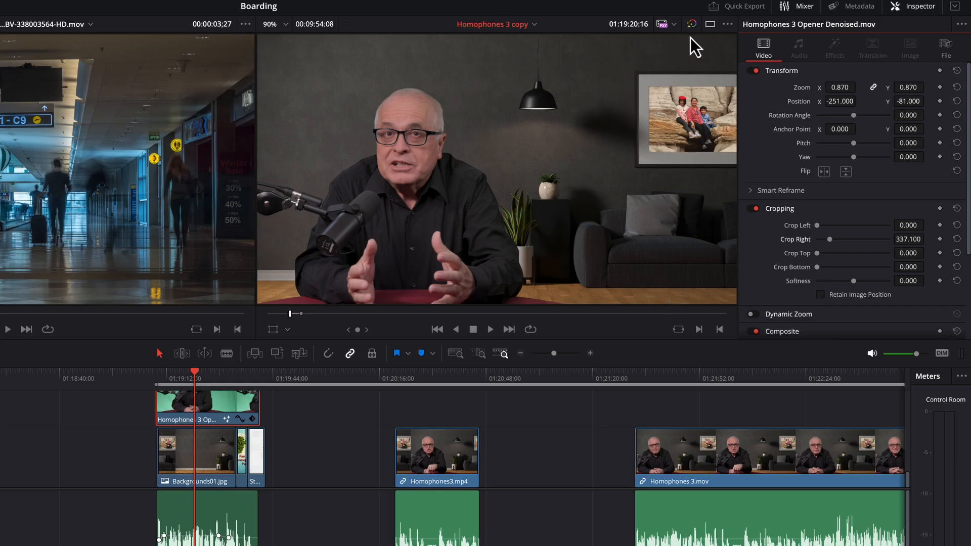
pyautogui.moveTo(737, 288)
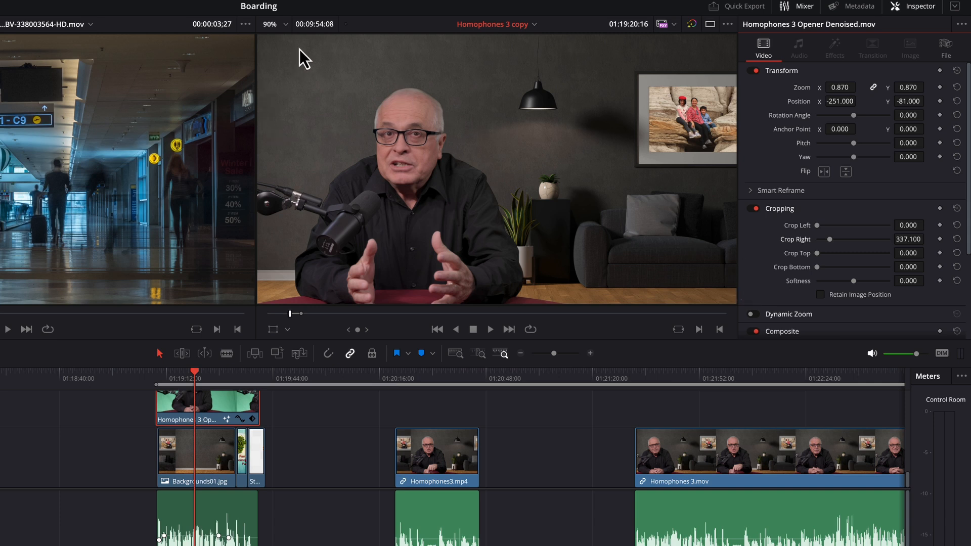
pyautogui.moveTo(286, 187)
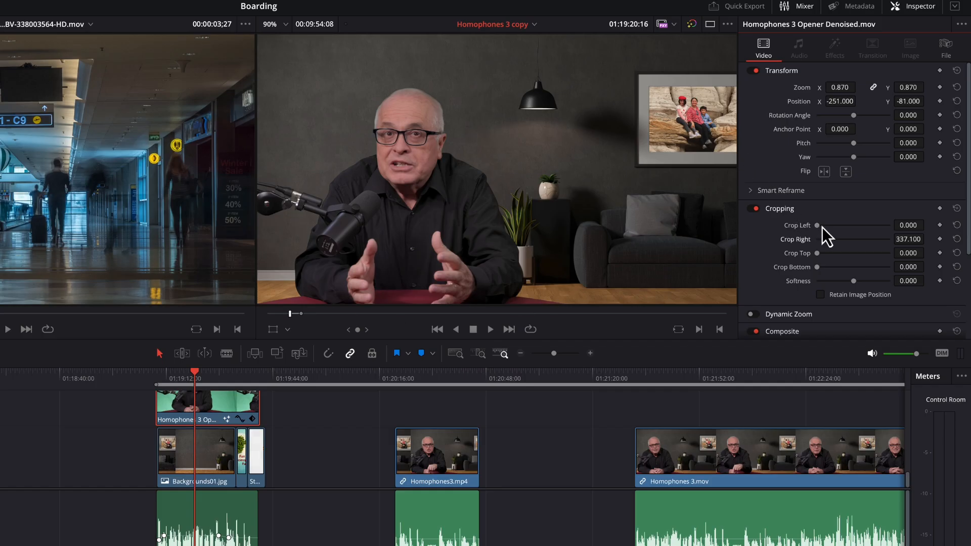
pyautogui.moveTo(817, 224); pyautogui.dragTo(826, 224)
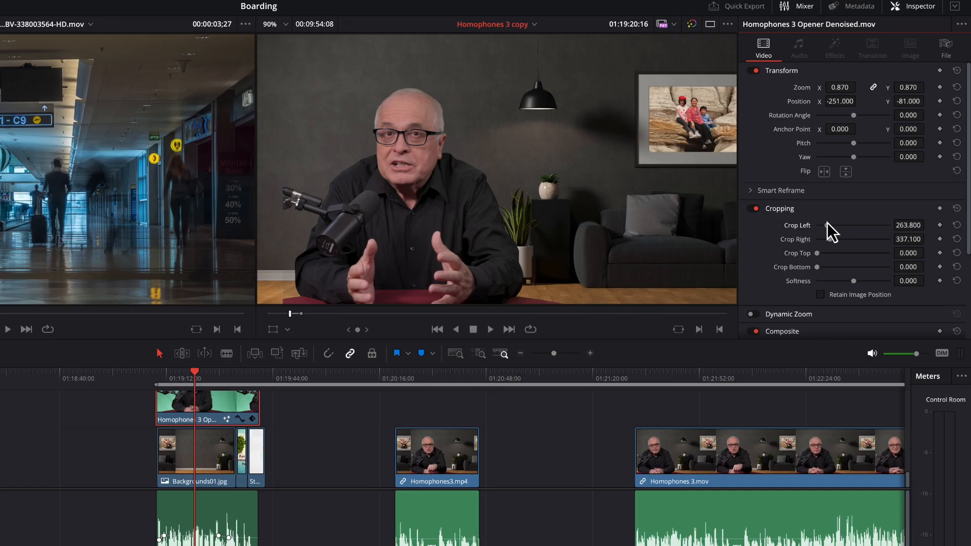
pyautogui.moveTo(805, 225); pyautogui.dragTo(842, 224)
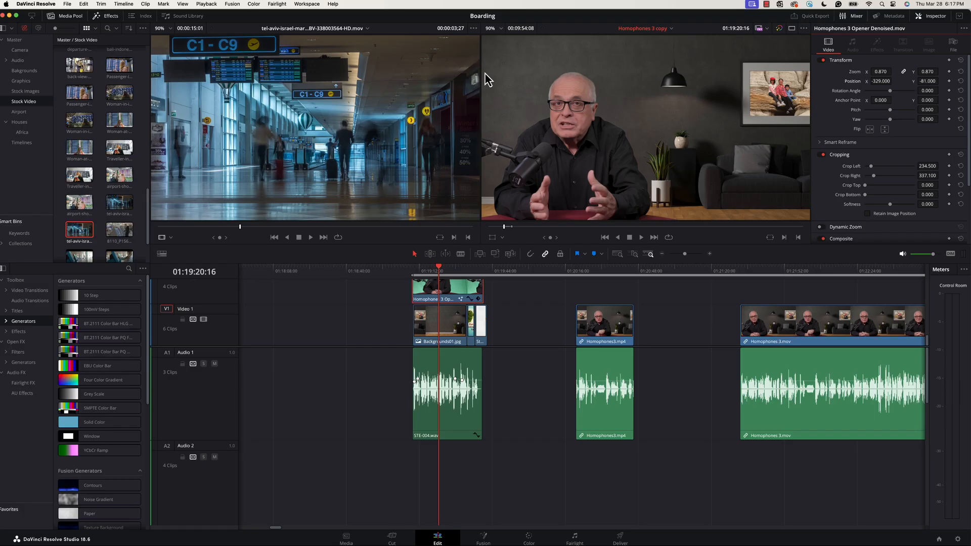
pyautogui.moveTo(596, 192)
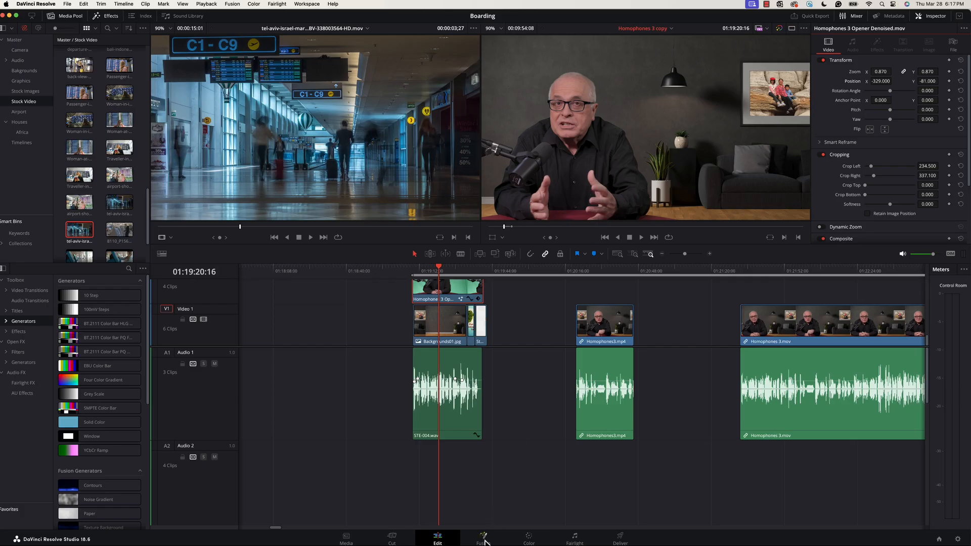
# Step: Reopen the opener clip's Fusion node composition
pyautogui.click(483, 537)
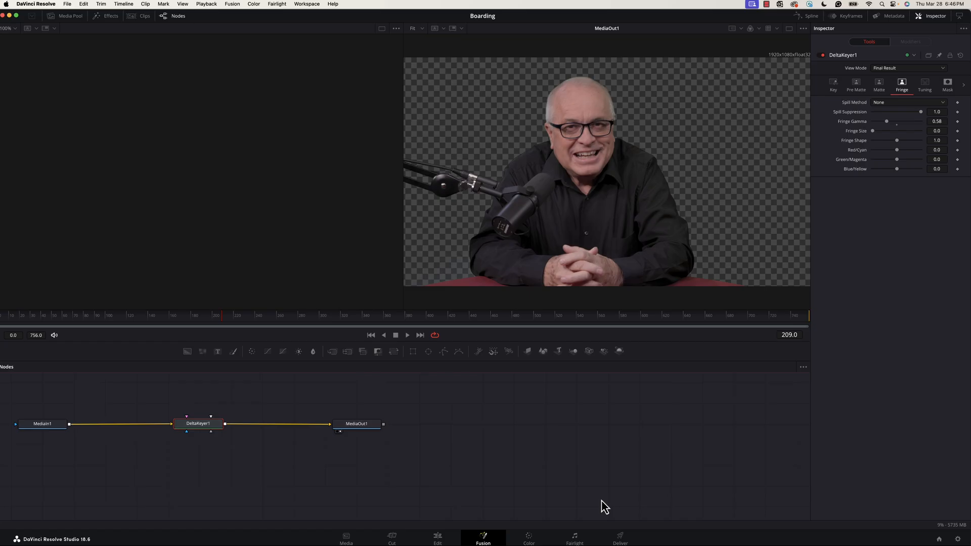
pyautogui.moveTo(541, 424)
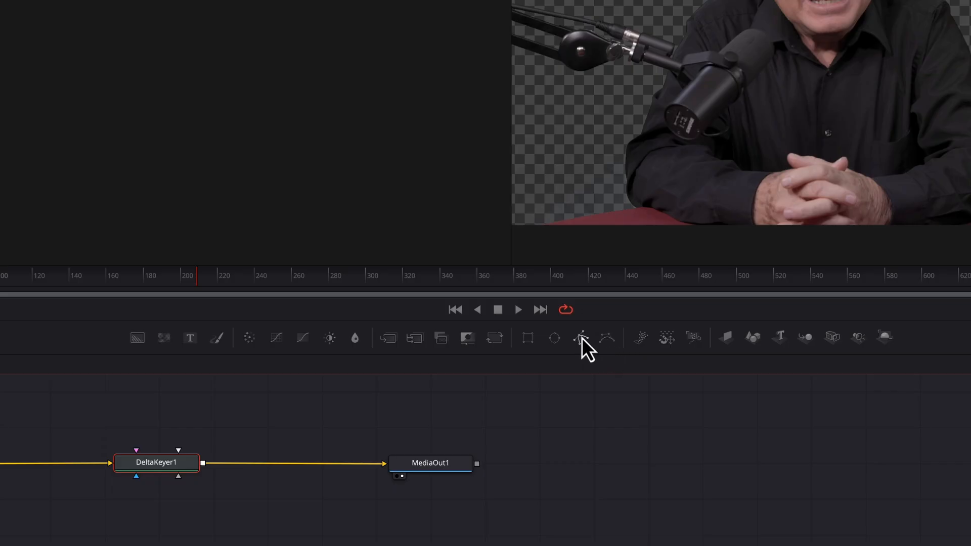
pyautogui.moveTo(581, 338)
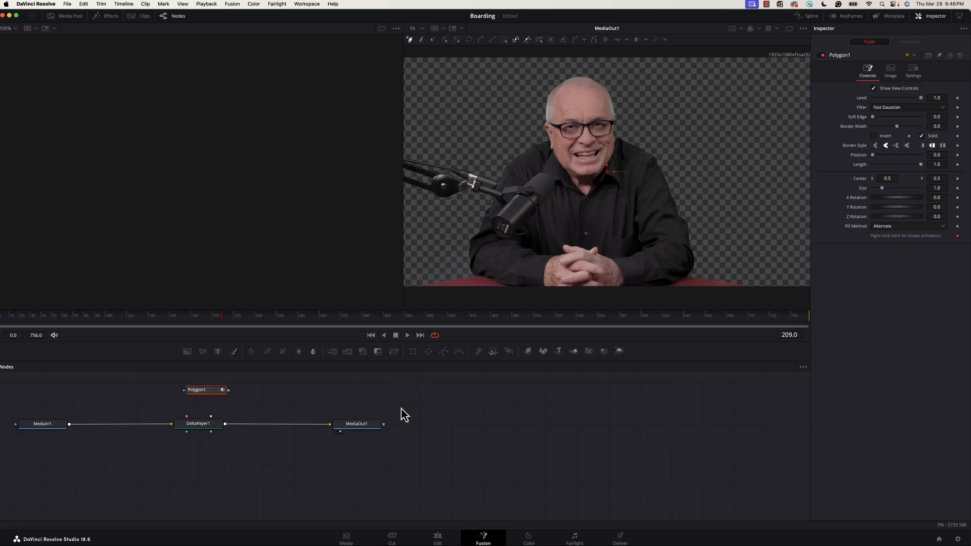
pyautogui.moveTo(566, 410)
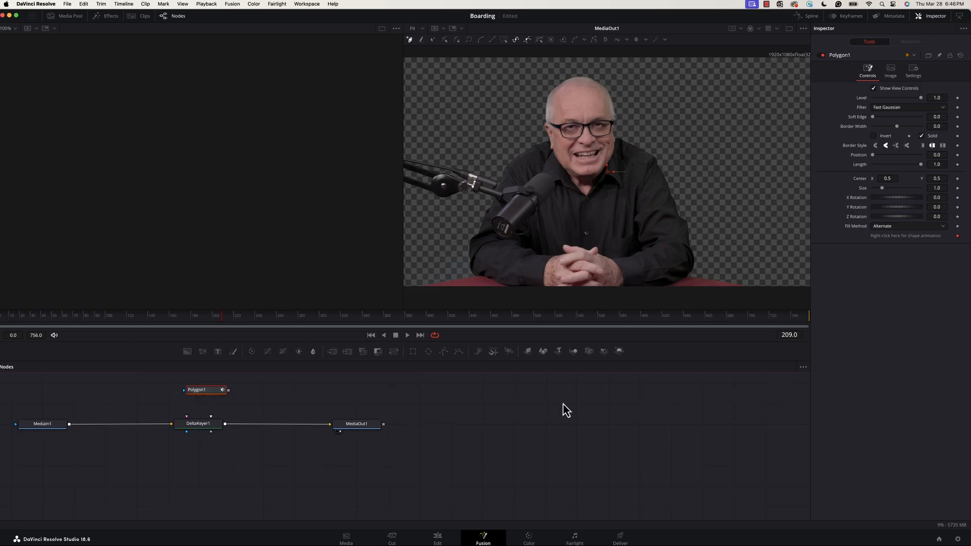
pyautogui.moveTo(772, 283)
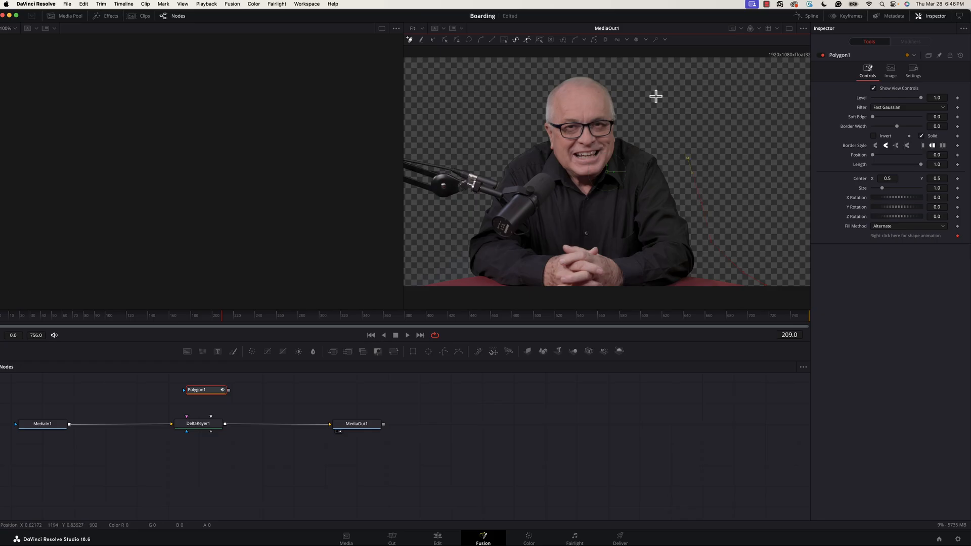
pyautogui.moveTo(622, 67)
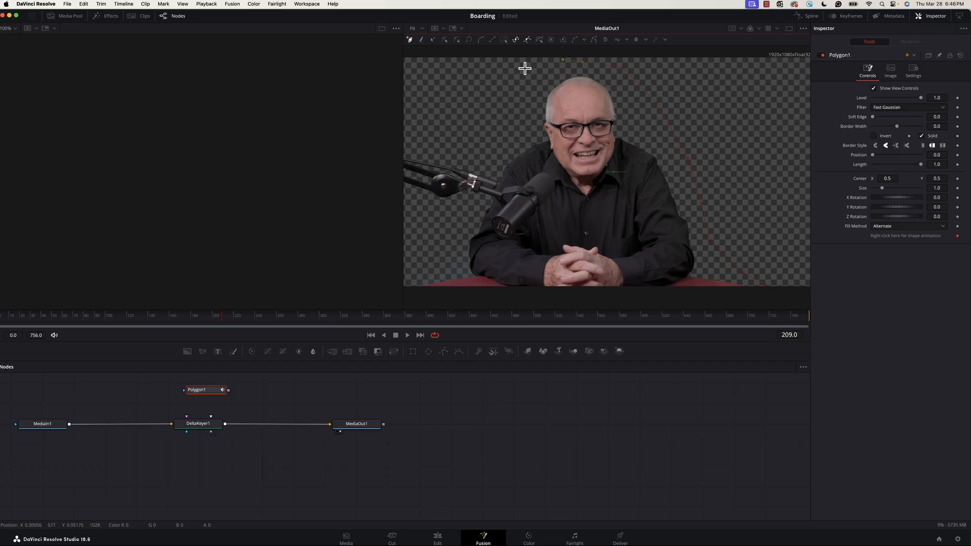
pyautogui.moveTo(440, 135)
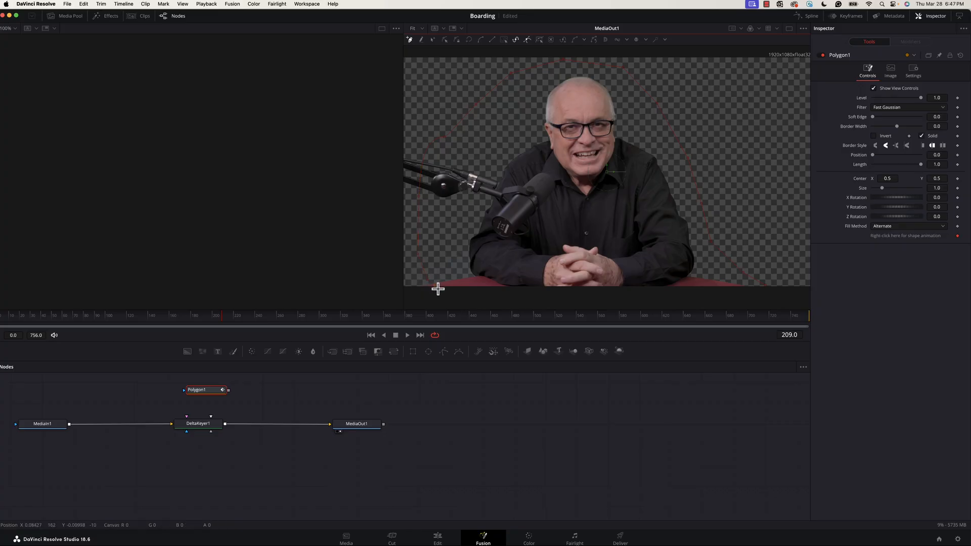
# Step: Close the polygon outline around the presenter and microphone and set Polygon1 to Invert
pyautogui.moveTo(438, 289); pyautogui.dragTo(660, 291)
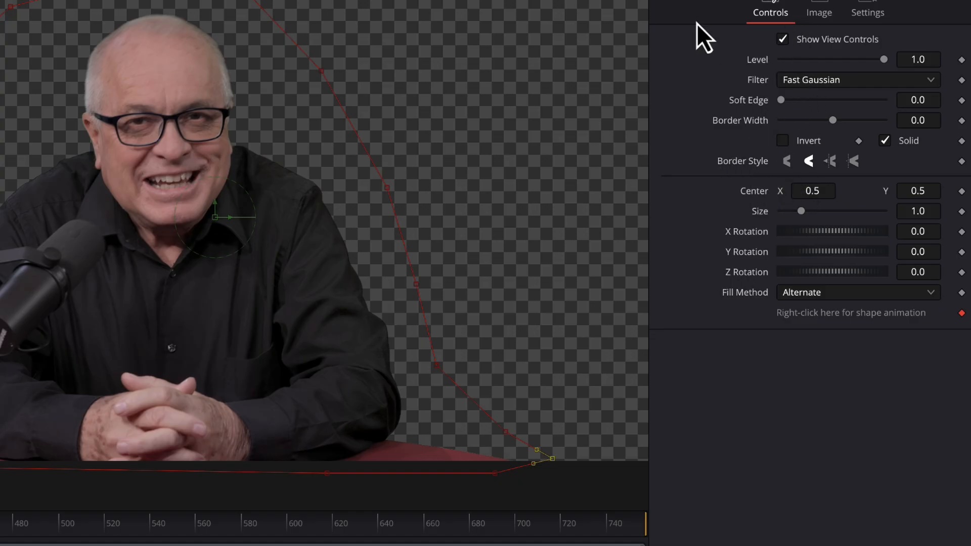
pyautogui.click(782, 139)
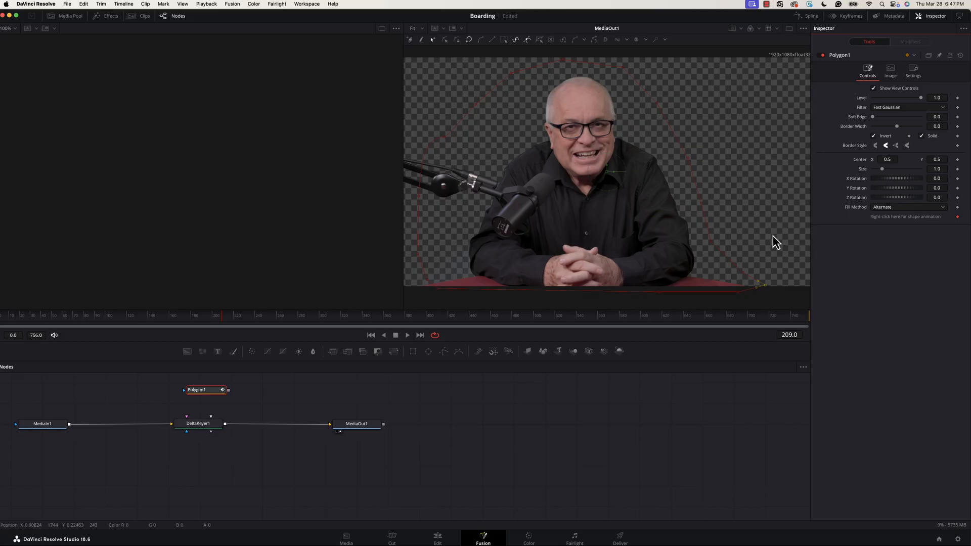
pyautogui.moveTo(446, 210)
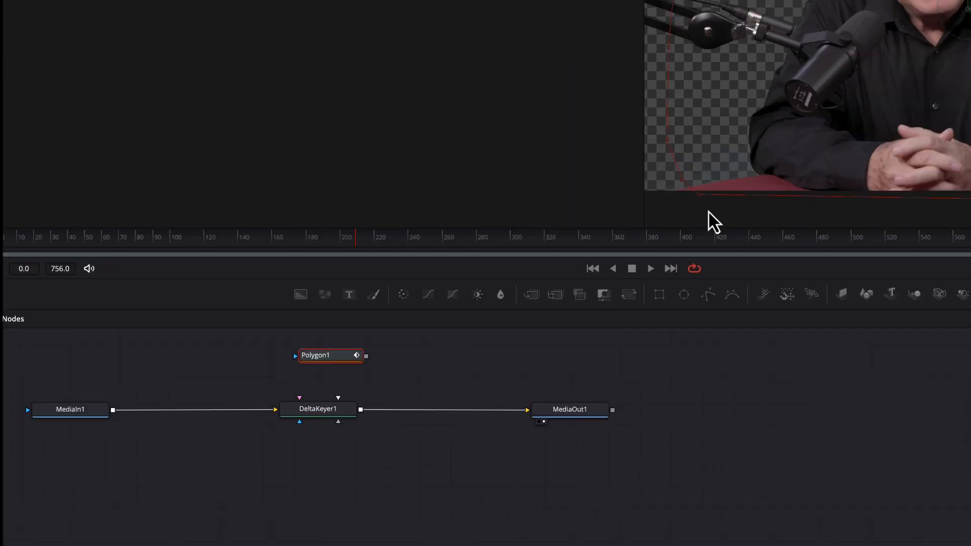
pyautogui.moveTo(382, 364)
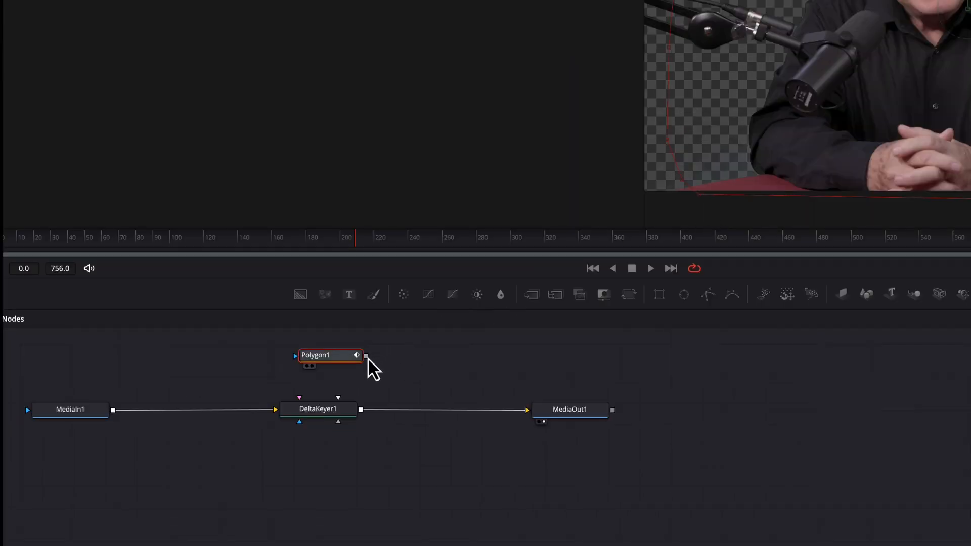
pyautogui.moveTo(365, 359)
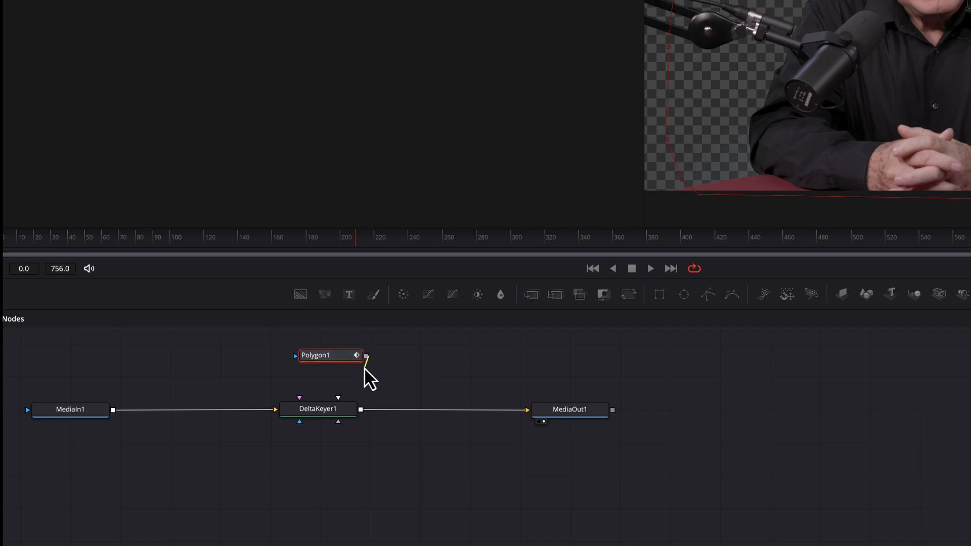
# Step: Wire Polygon1's output into DeltaKeyer1 as its Garbage Matte input
pyautogui.moveTo(366, 357); pyautogui.dragTo(352, 412)
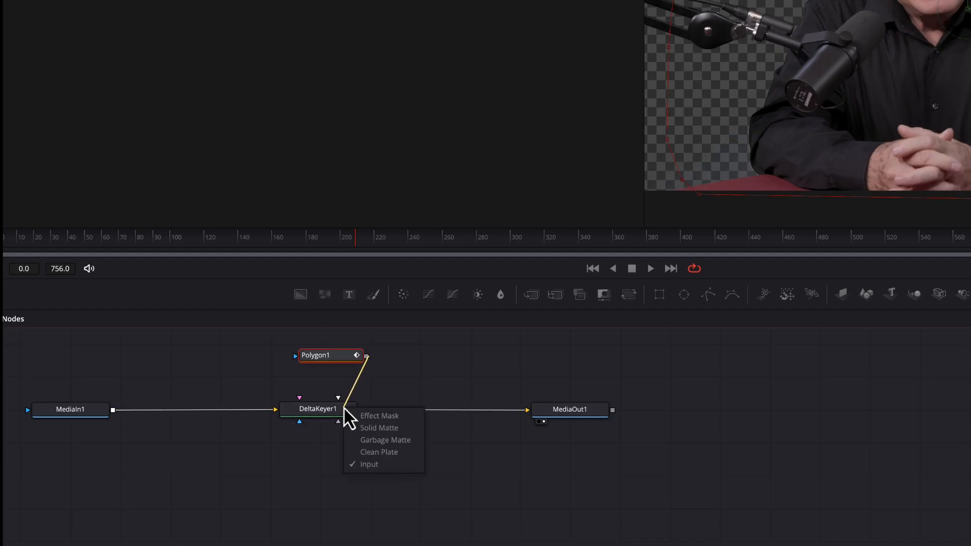
pyautogui.moveTo(379, 440)
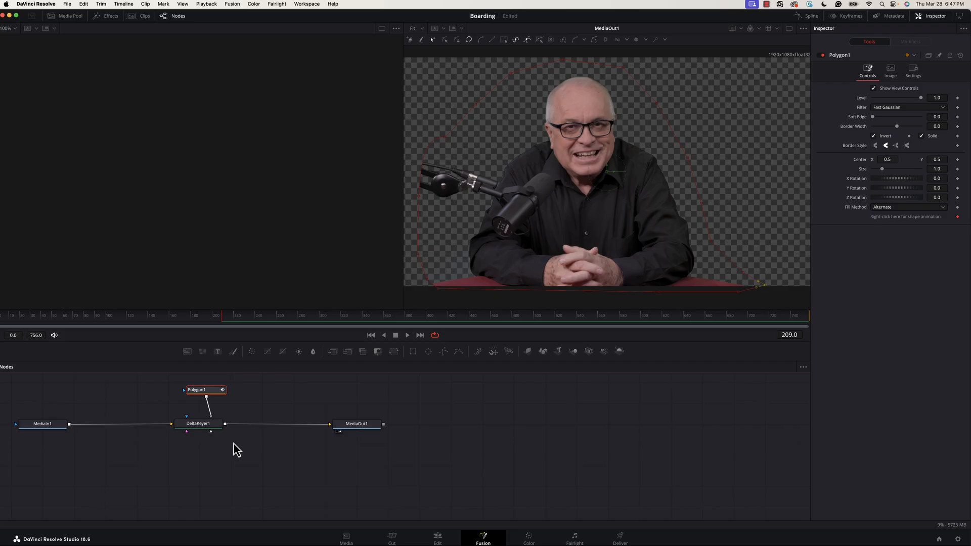
# Step: Switch to the Edit page and skim the opener to check the presenter over the room background
pyautogui.click(437, 536)
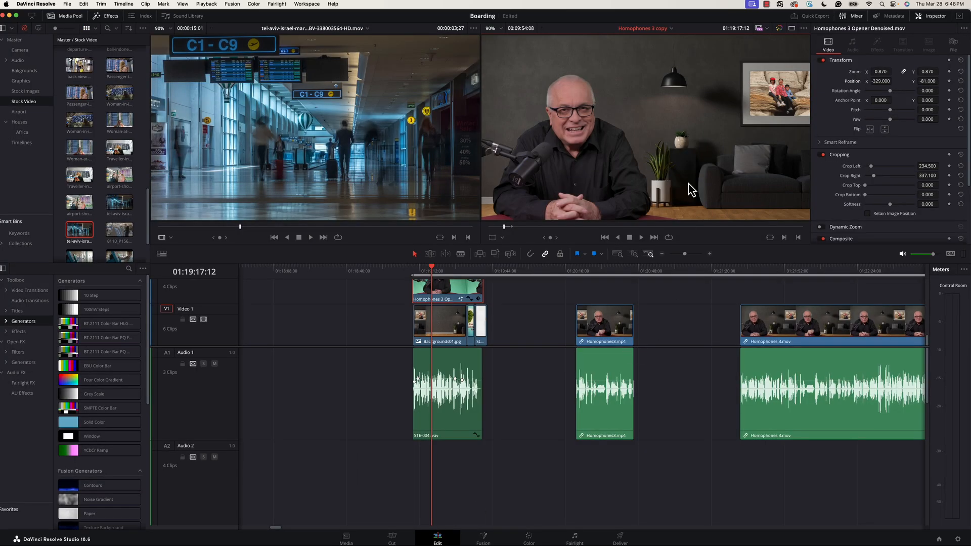
pyautogui.moveTo(495, 271)
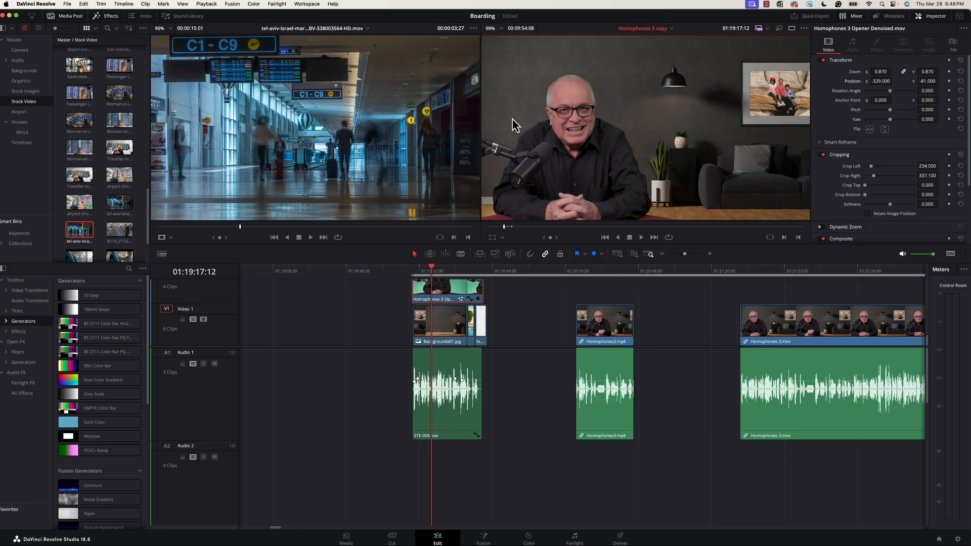
pyautogui.moveTo(483, 254)
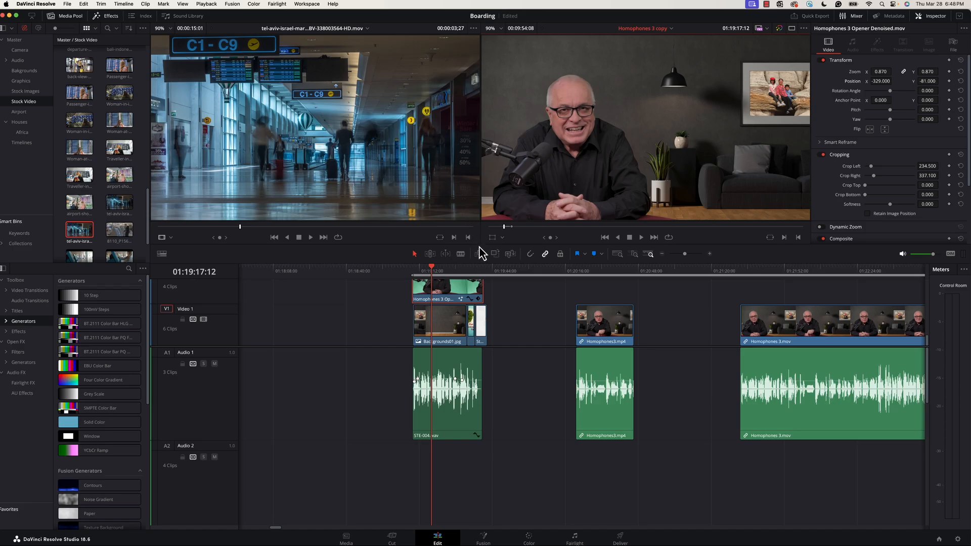
pyautogui.moveTo(749, 108)
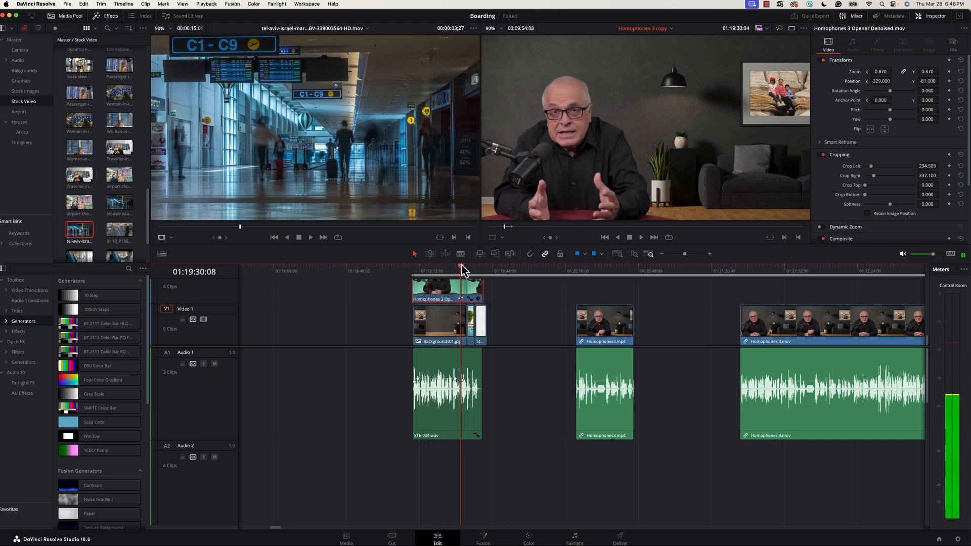
pyautogui.moveTo(463, 271); pyautogui.dragTo(438, 271)
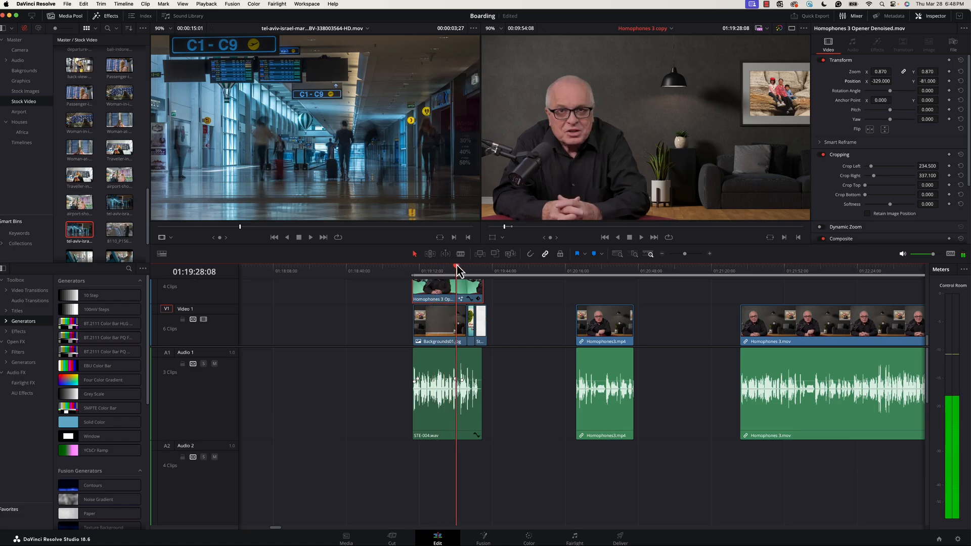
# Step: Play the opener through its background changes — title card and photos — behind the keyed presenter
pyautogui.click(641, 237)
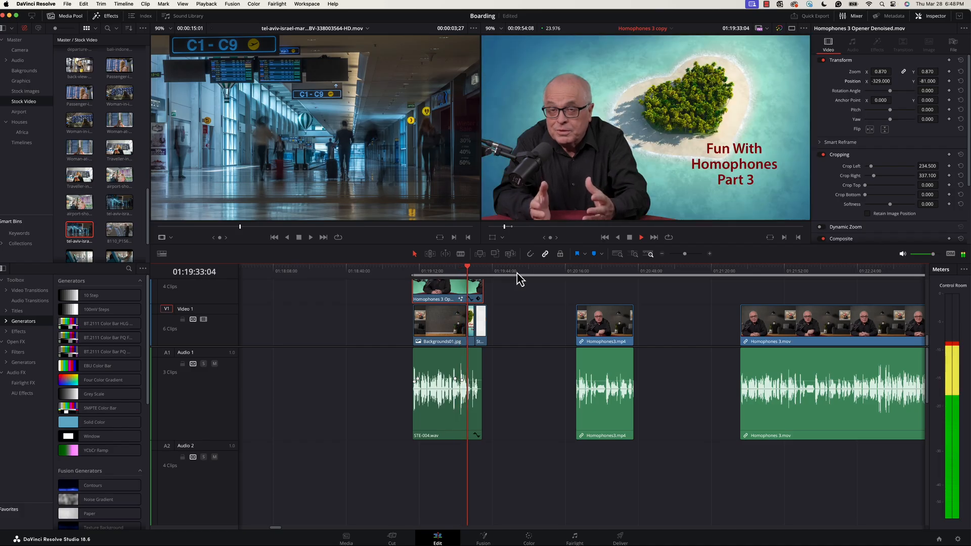
pyautogui.click(641, 236)
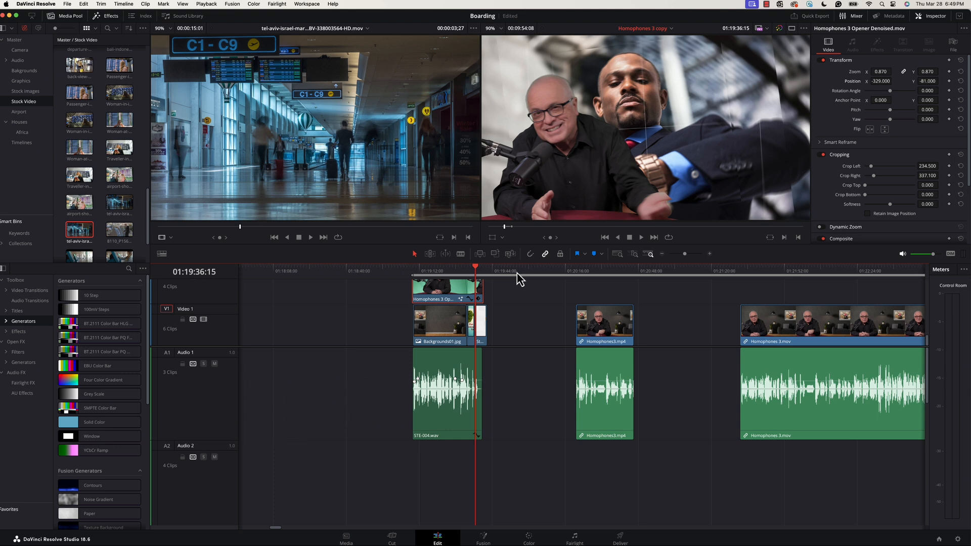
pyautogui.click(641, 236)
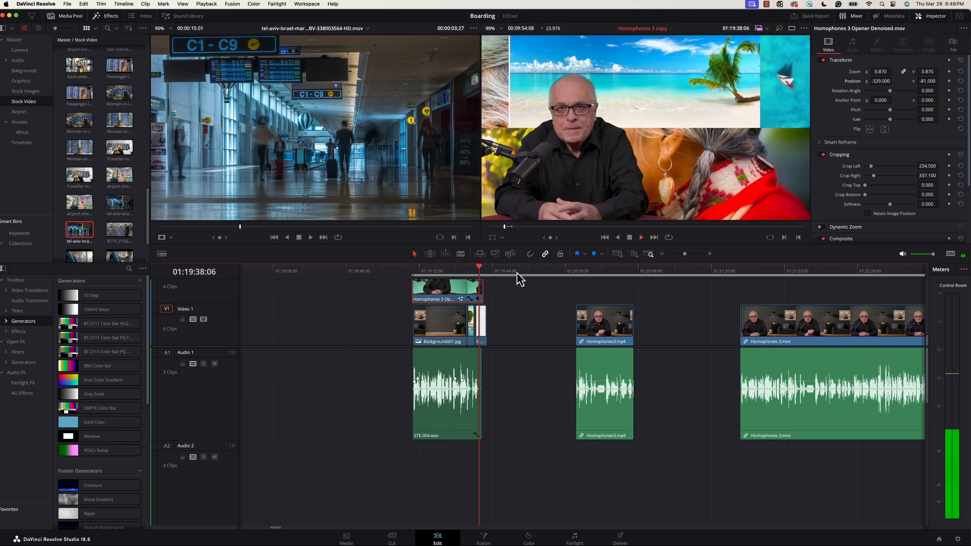